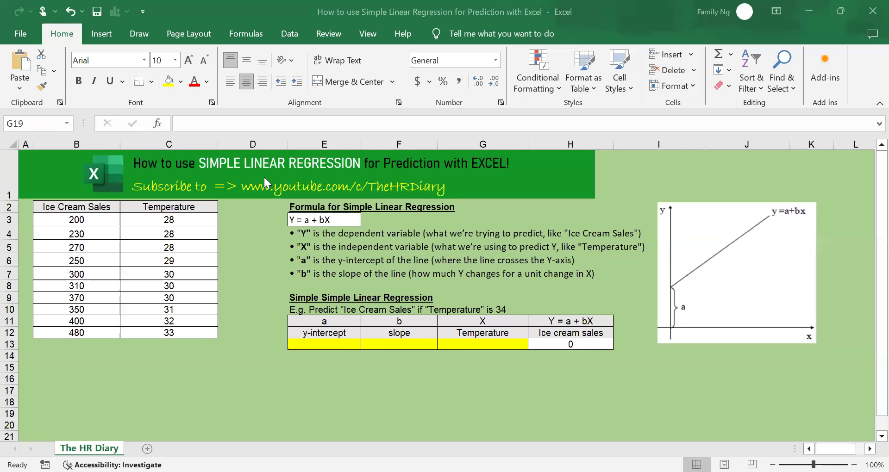
mouse_move(448, 197)
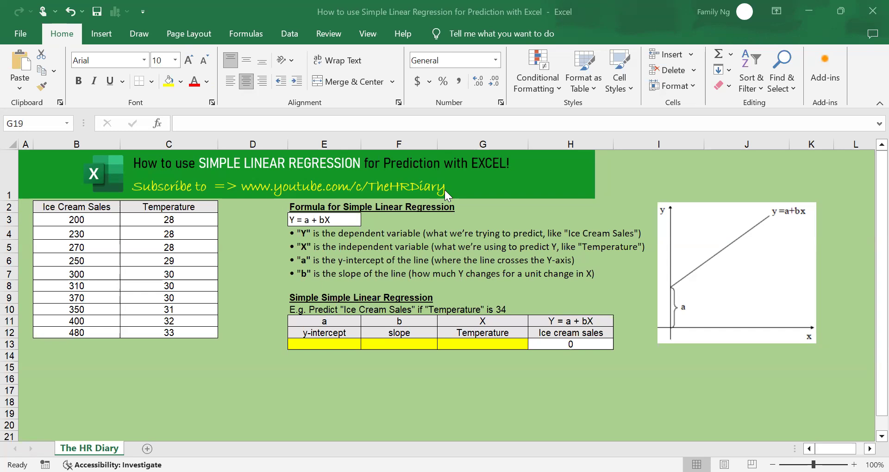
mouse_move(191, 227)
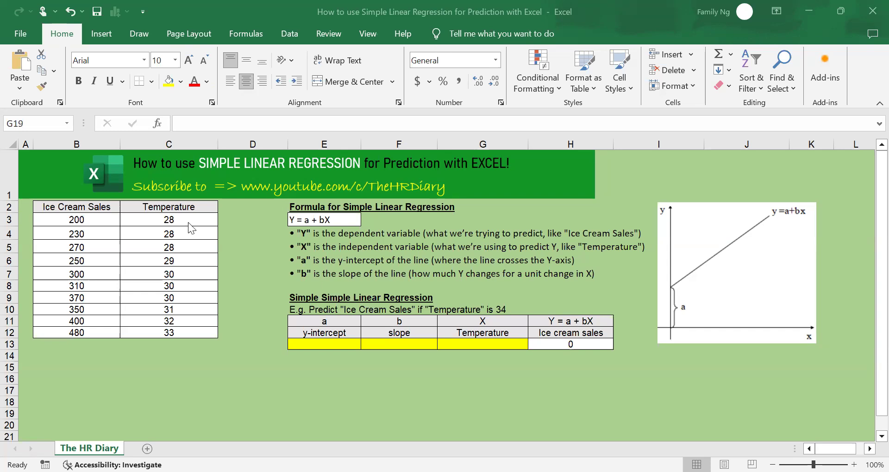
mouse_move(189, 219)
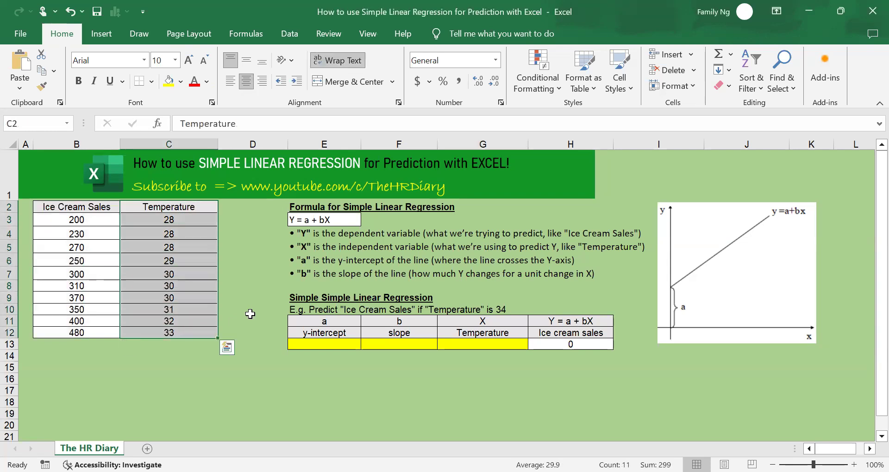
- Deselect the Temperature column and open Excel Options from the File menu
left_click(253, 309)
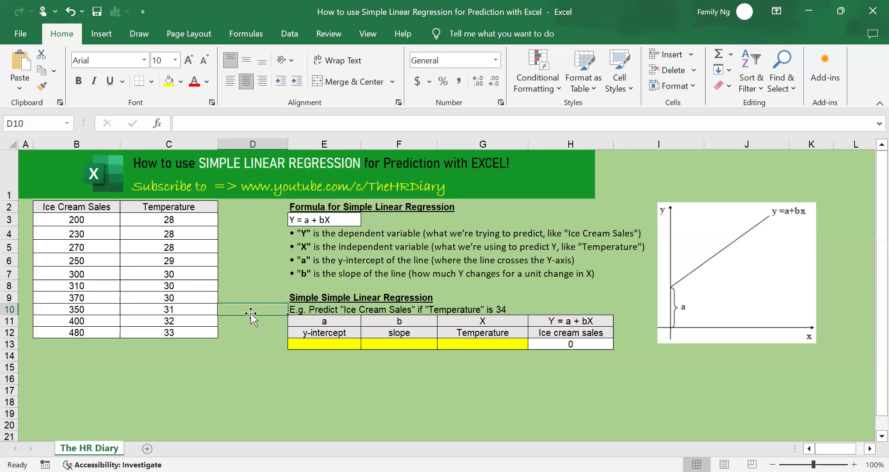
mouse_move(255, 323)
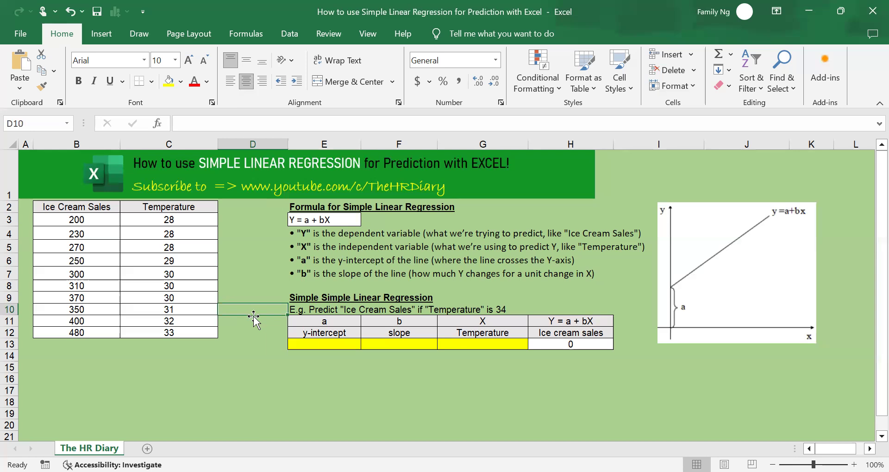
mouse_move(254, 318)
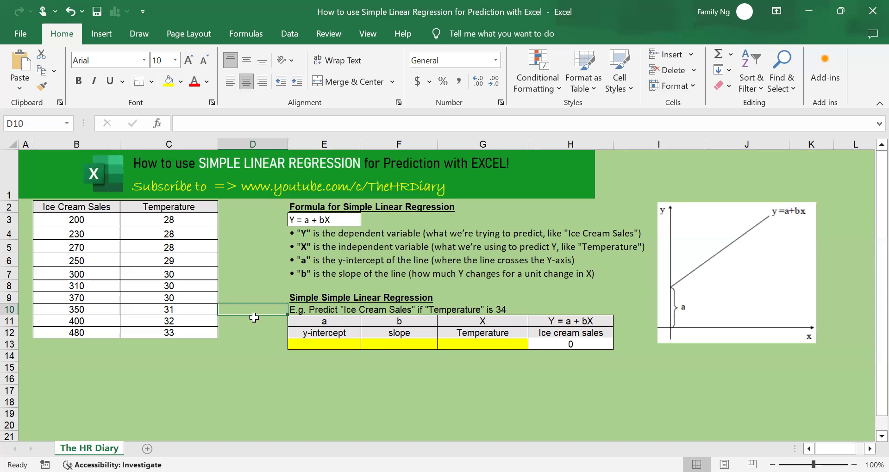
mouse_move(250, 323)
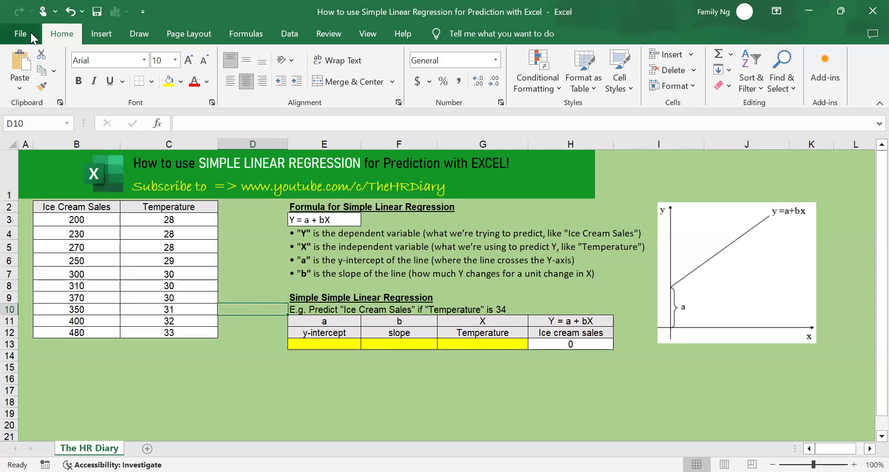
left_click(20, 34)
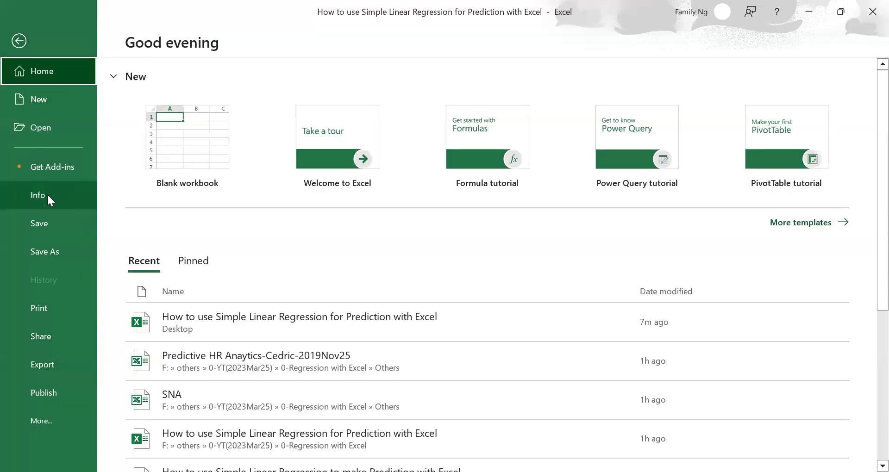
left_click(40, 421)
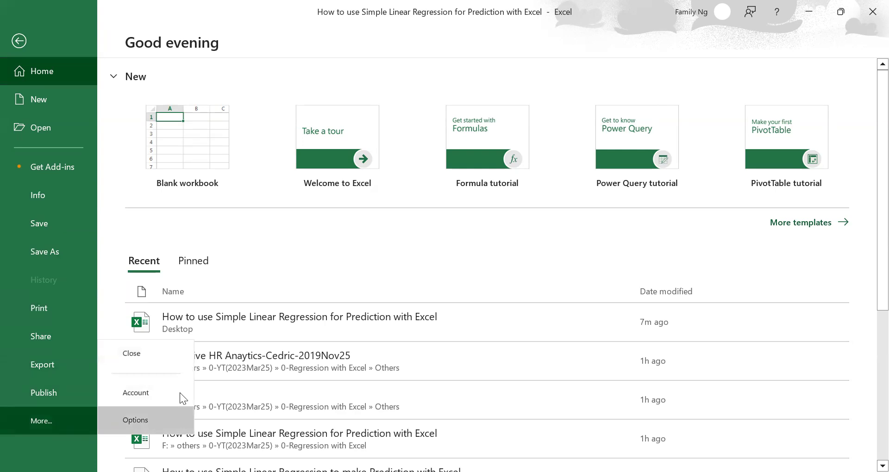
left_click(136, 420)
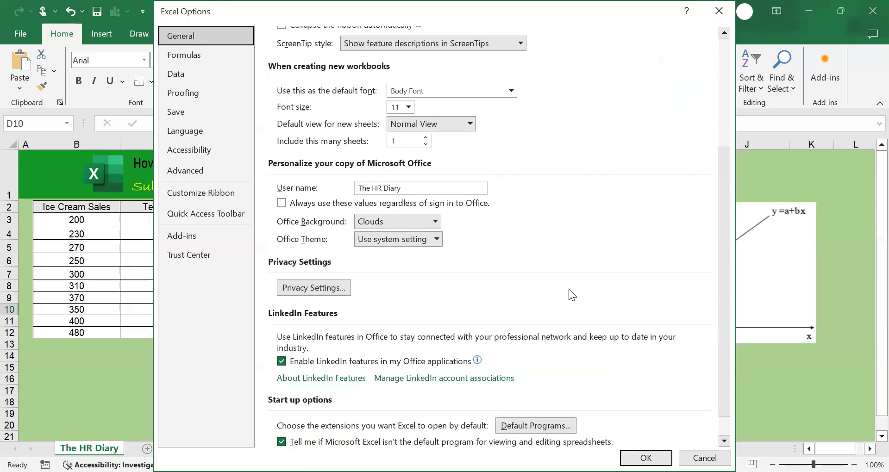
- Show the Add-ins page with Manage set to Excel Add-ins
left_click(182, 236)
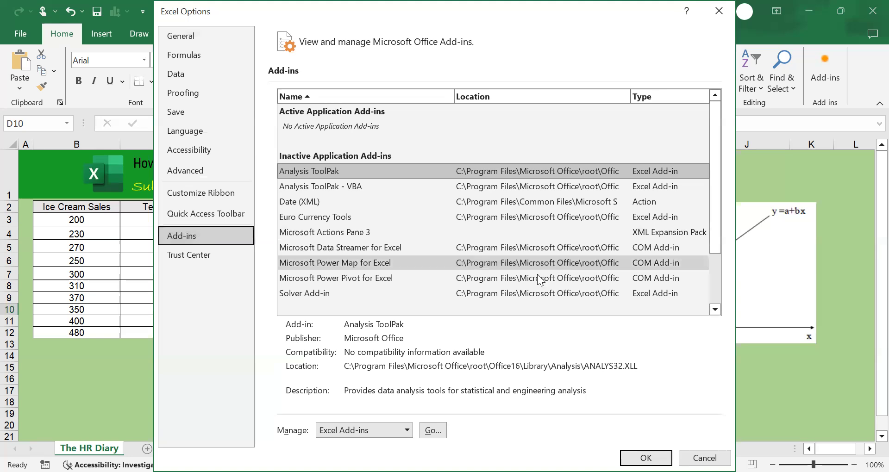
scroll("down", 3)
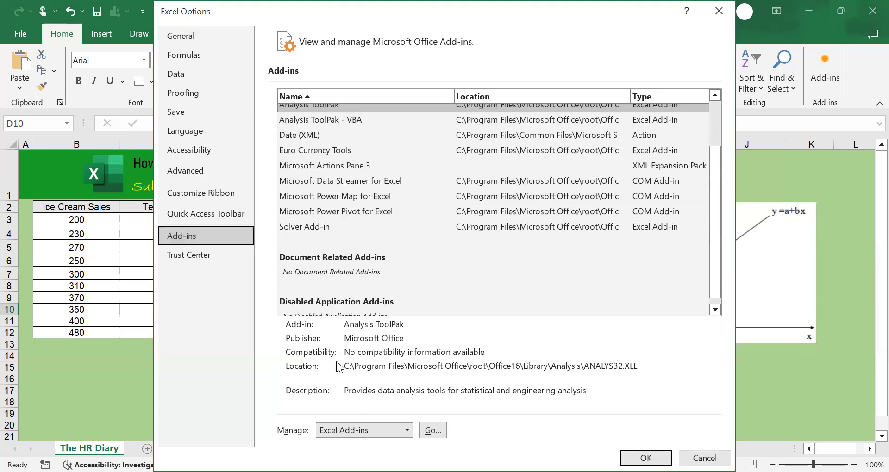
mouse_move(300, 442)
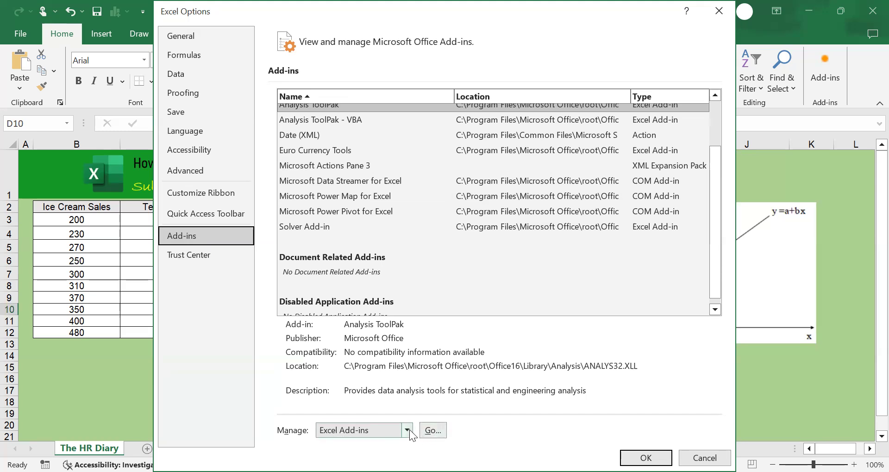
left_click(406, 431)
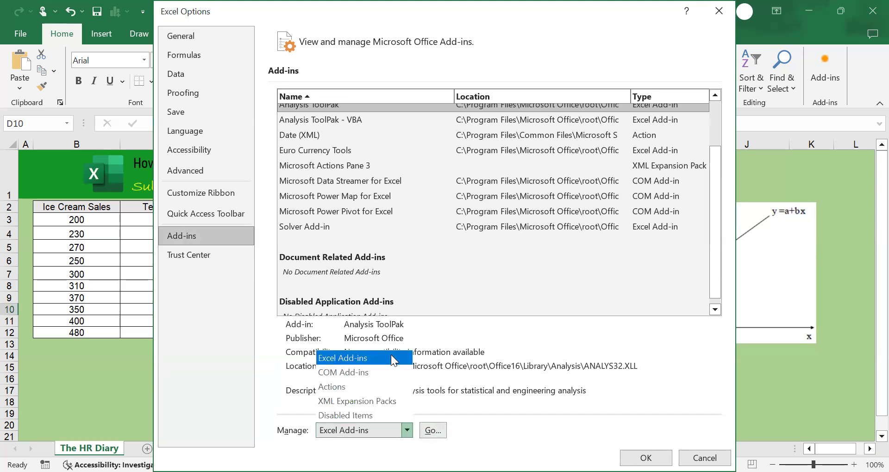
left_click(342, 358)
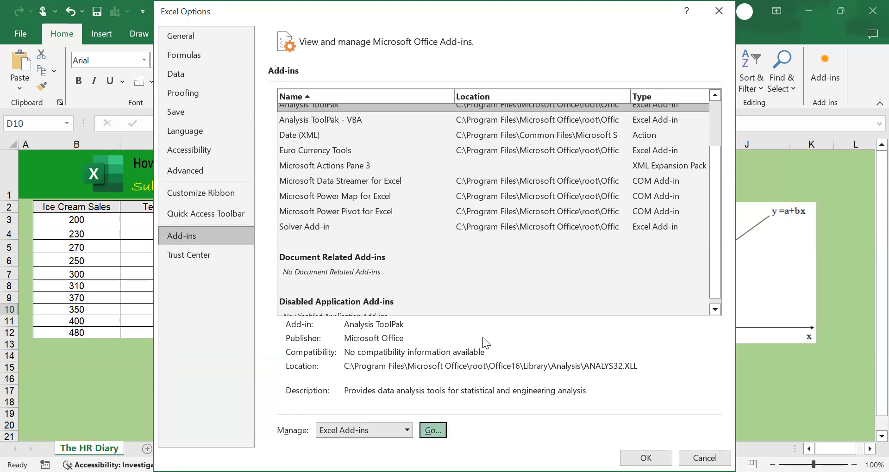
- Enable the Analysis ToolPak add-in in the Excel Add-ins list and confirm
left_click(432, 430)
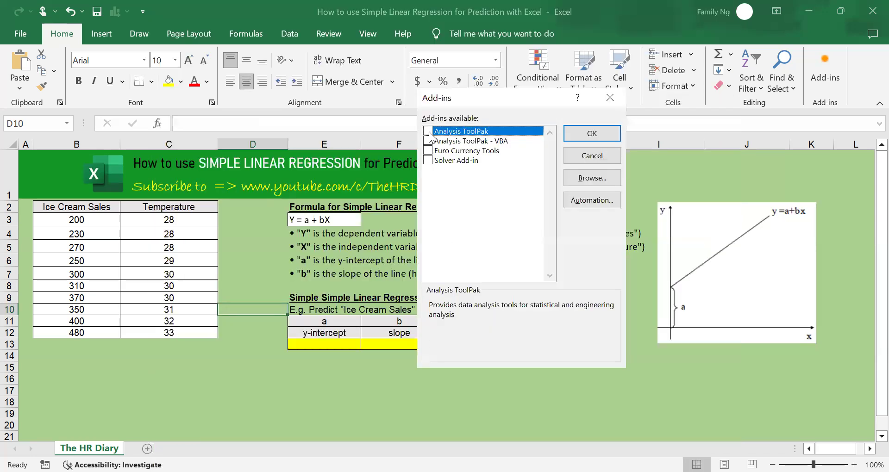
left_click(428, 131)
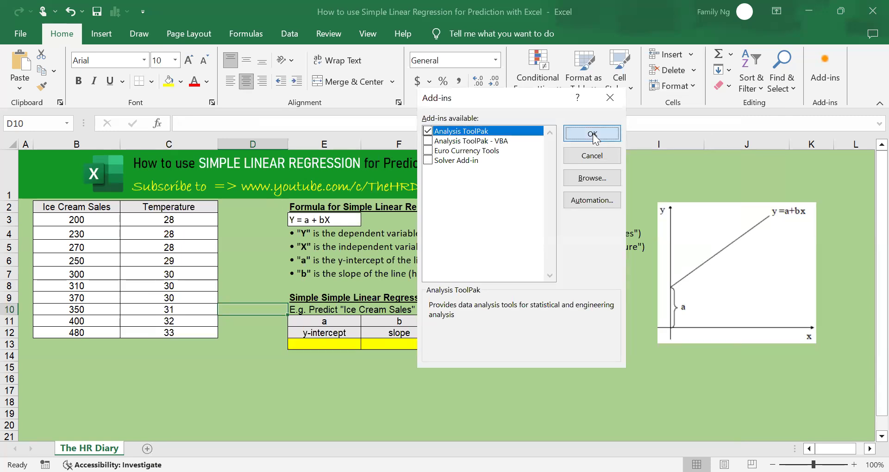
left_click(591, 134)
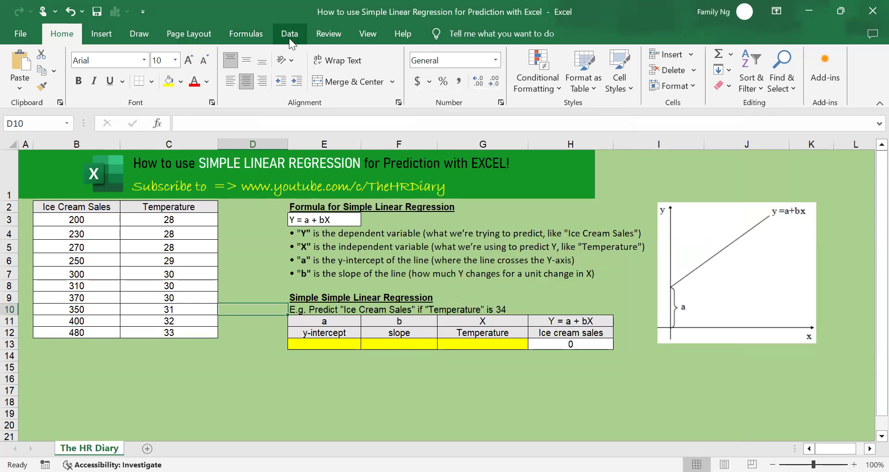
- Switch to the Data tab to confirm Data Analysis is available
left_click(289, 34)
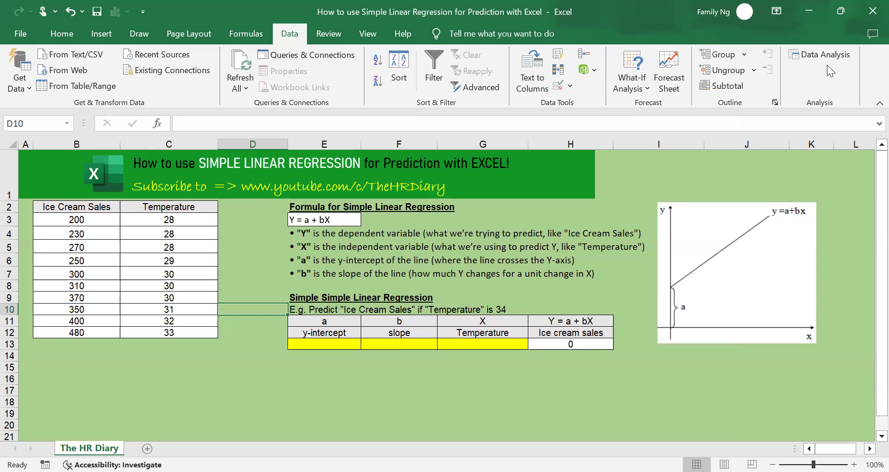
mouse_move(824, 55)
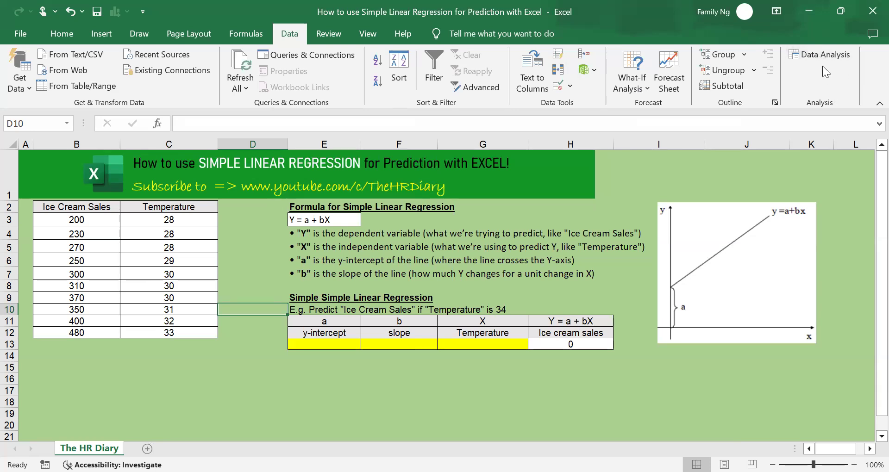
mouse_move(824, 54)
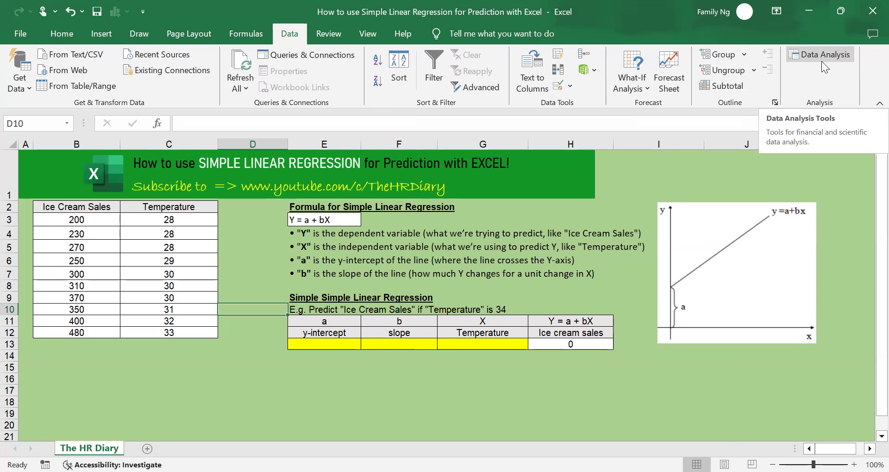
mouse_move(819, 55)
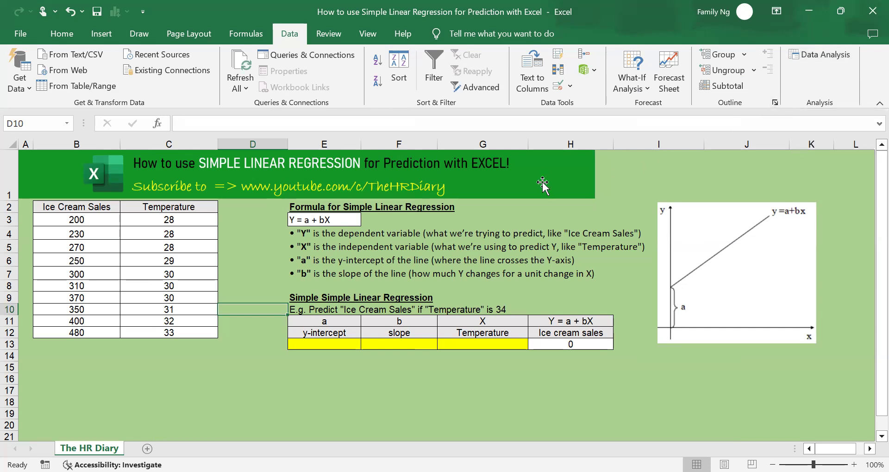
mouse_move(544, 189)
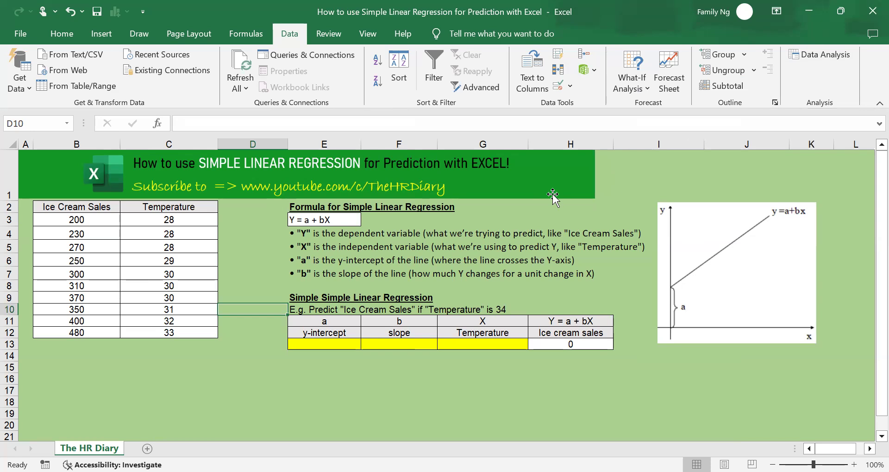
mouse_move(551, 195)
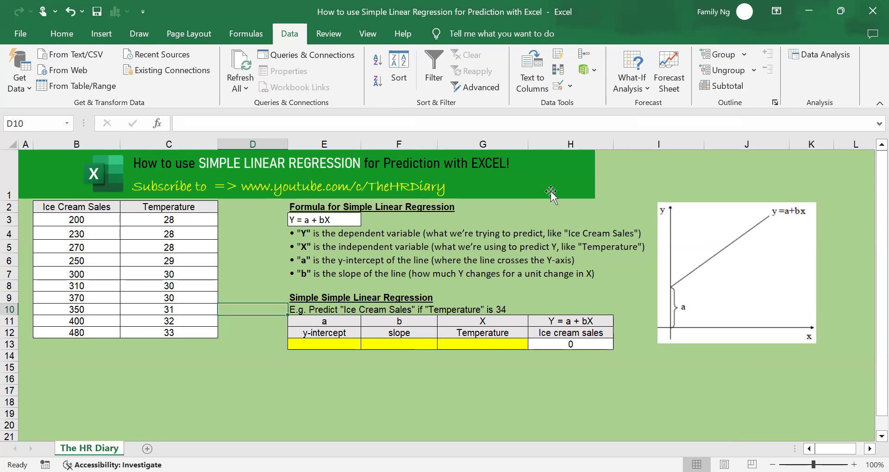
mouse_move(251, 248)
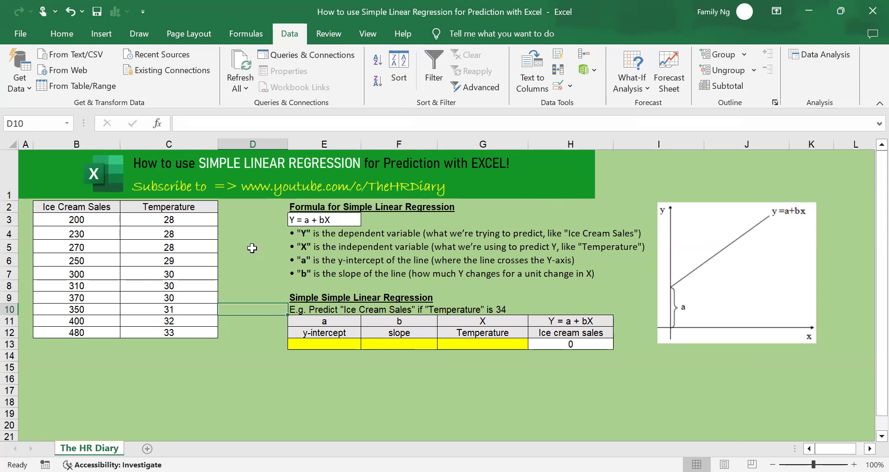
- Select the Ice Cream Sales and Temperature table and launch Data Analysis
left_click_drag(76, 206, 168, 309)
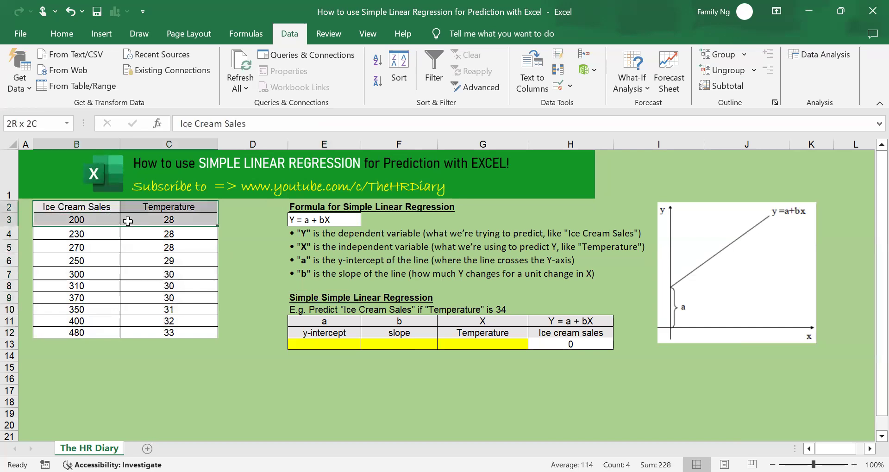
left_click_drag(128, 220, 168, 333)
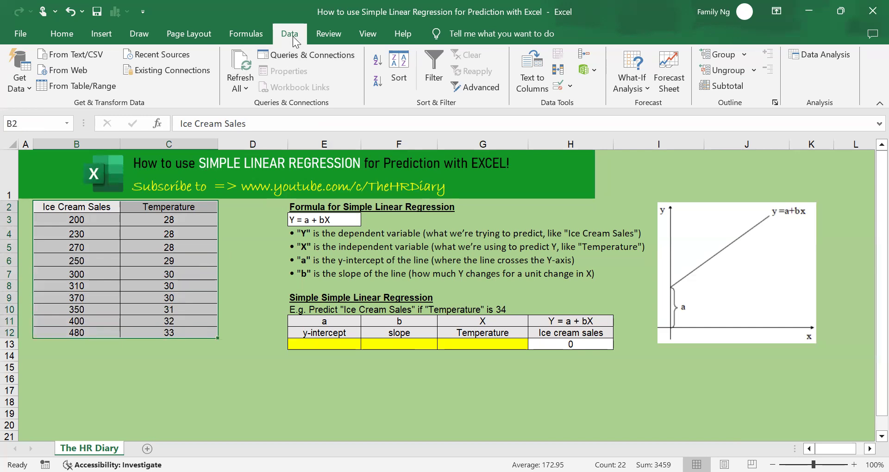
mouse_move(294, 40)
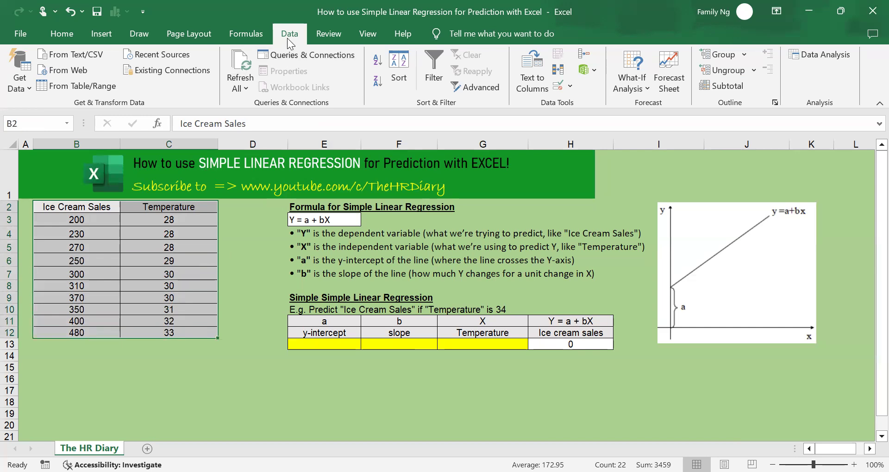
mouse_move(735, 102)
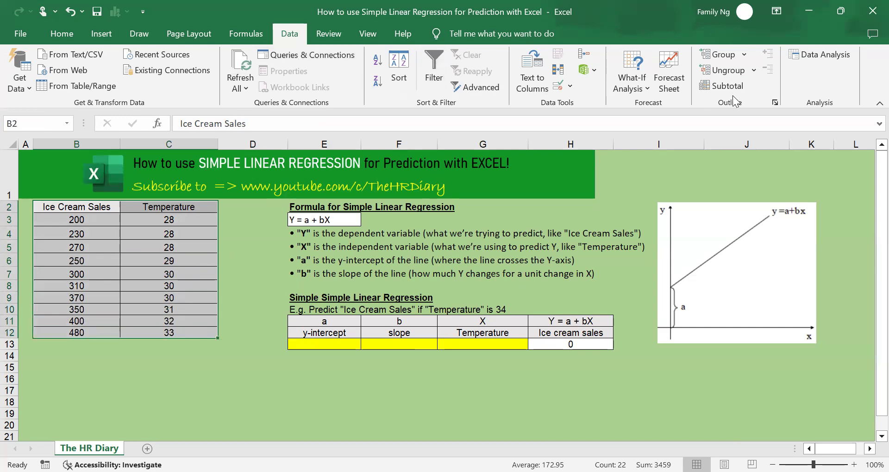
mouse_move(823, 55)
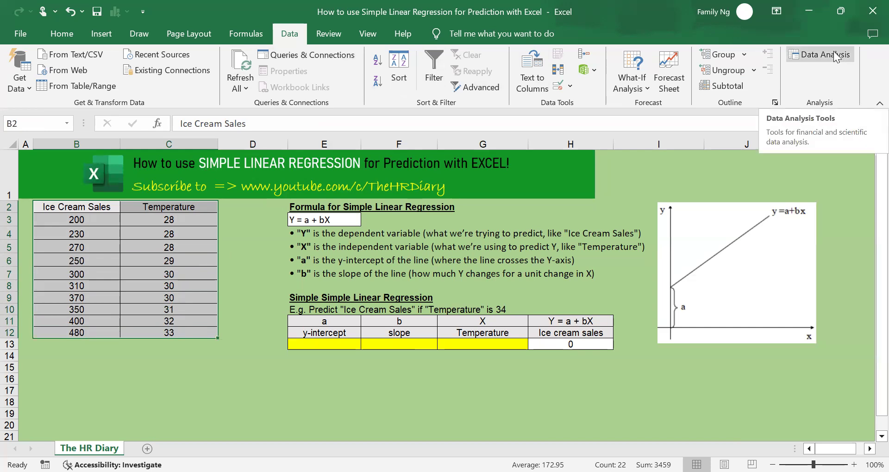
mouse_move(829, 62)
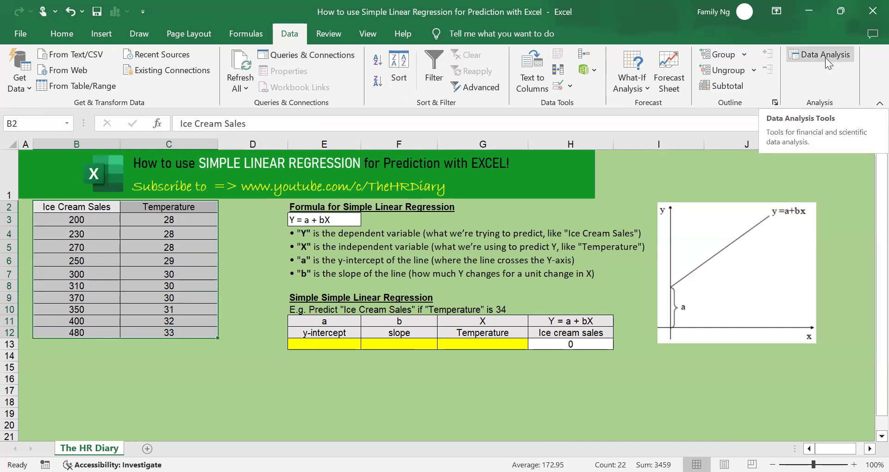
left_click(824, 55)
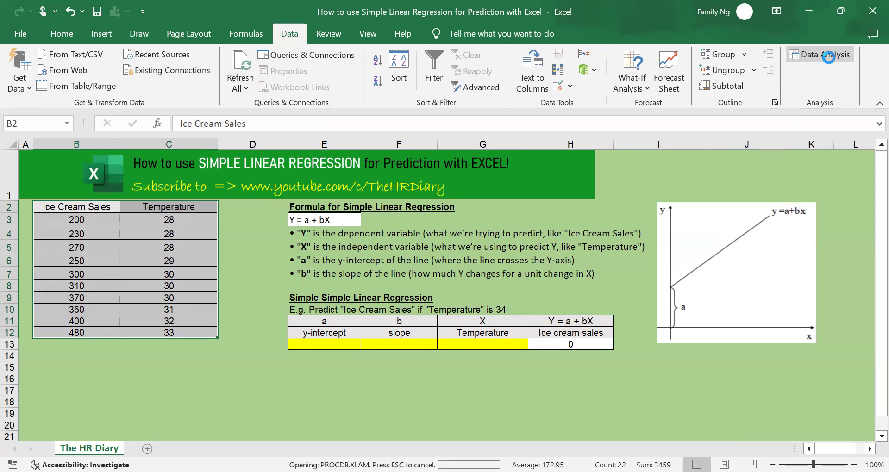
- Choose Regression from the Data Analysis tools list
left_click(819, 54)
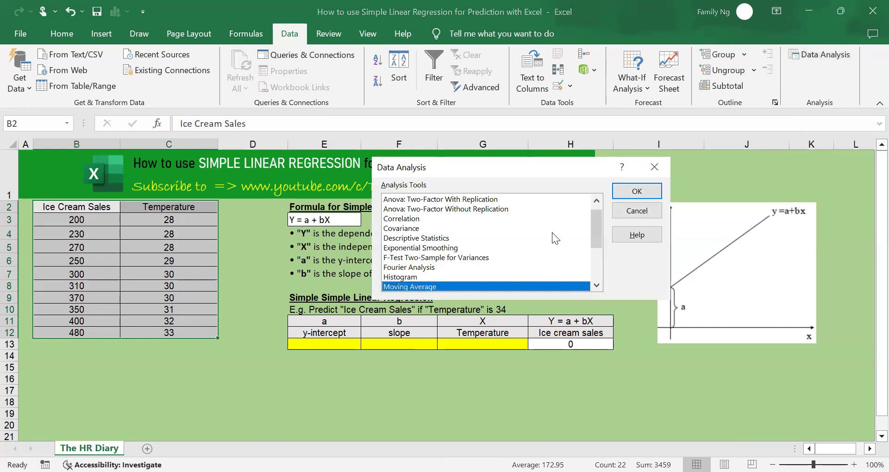
scroll("down", 3)
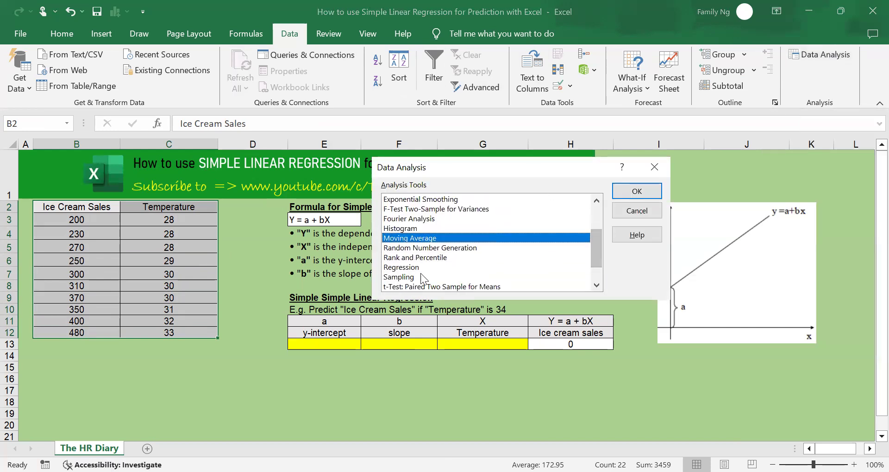
left_click(402, 267)
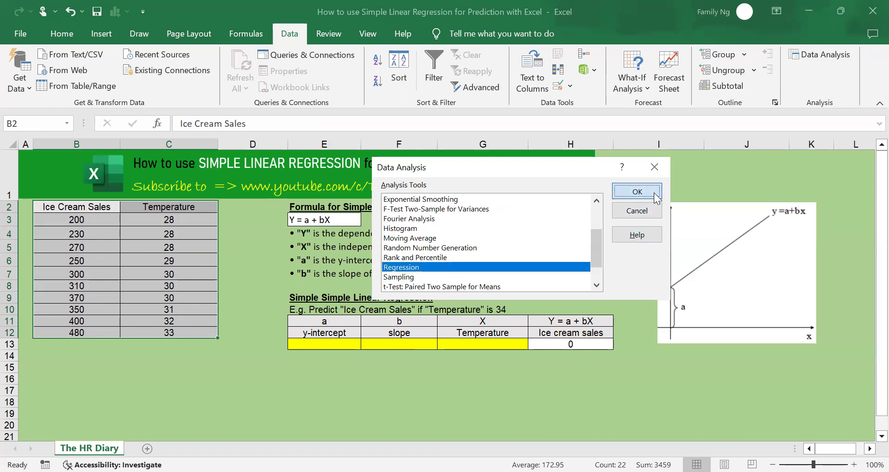
left_click(636, 192)
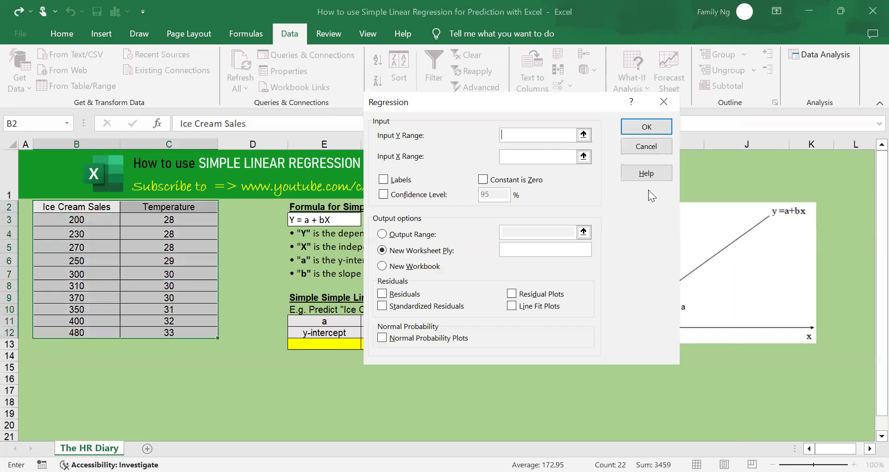
mouse_move(397, 123)
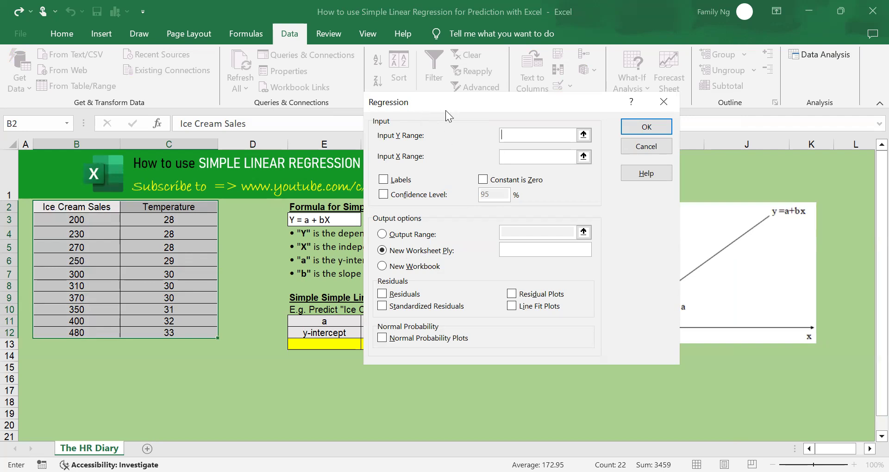
mouse_move(466, 126)
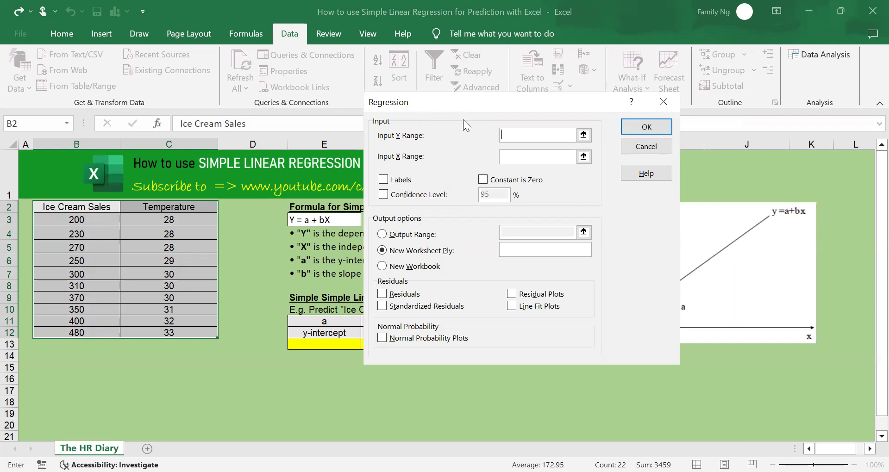
mouse_move(440, 150)
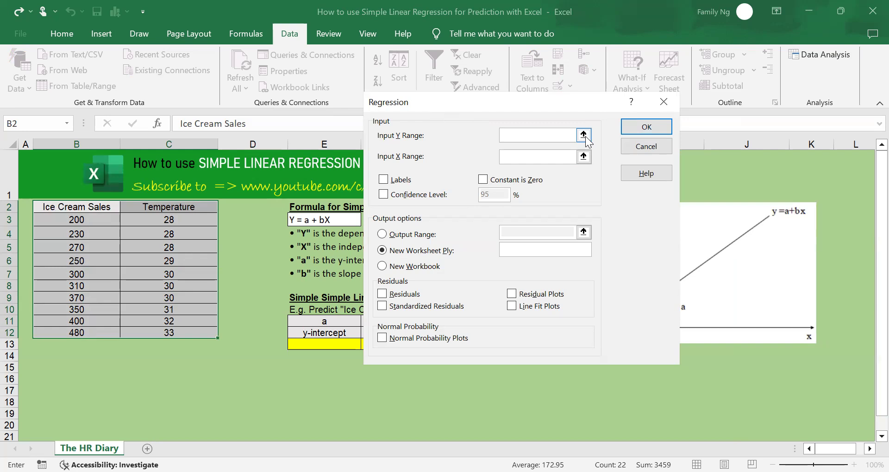
- Set Input Y Range to B2:B12 and Input X Range to C2:C12
left_click(536, 135)
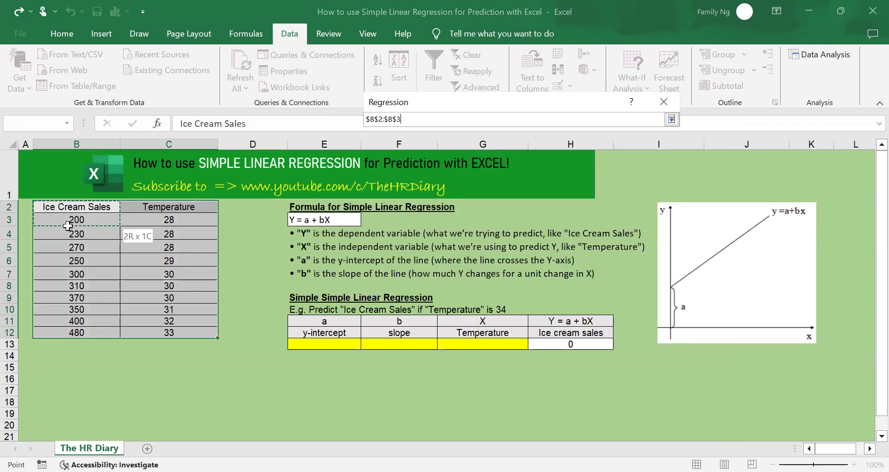
left_click_drag(76, 220, 76, 333)
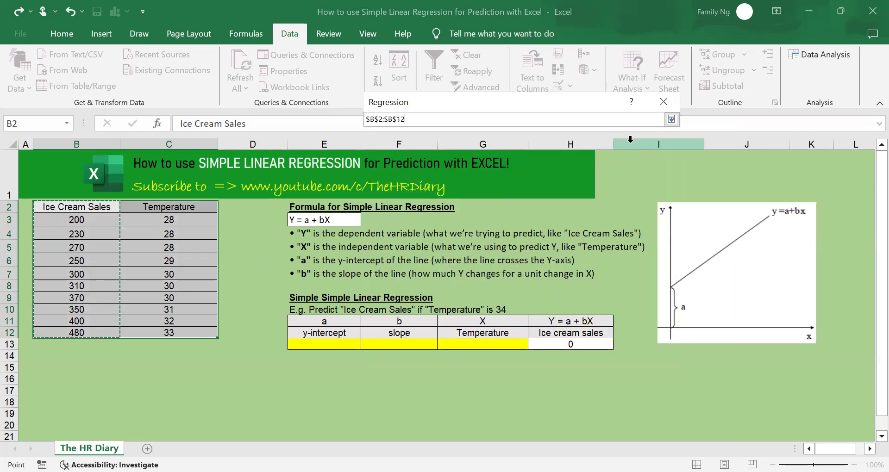
left_click(672, 119)
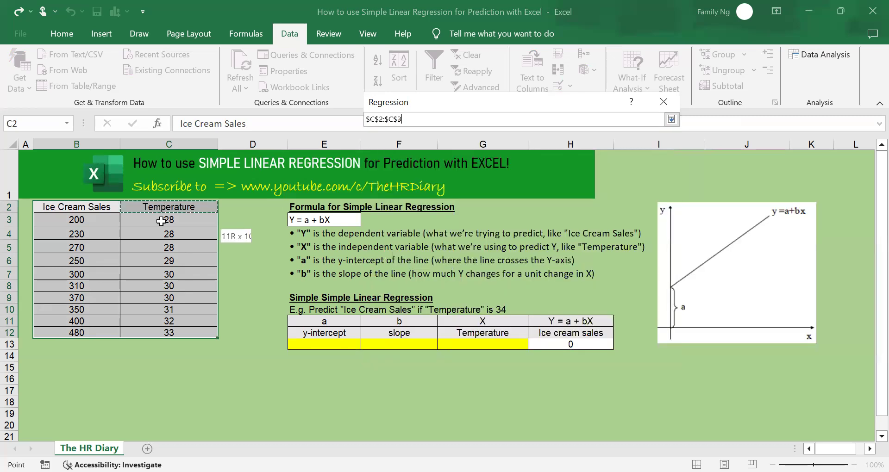
left_click_drag(168, 220, 168, 333)
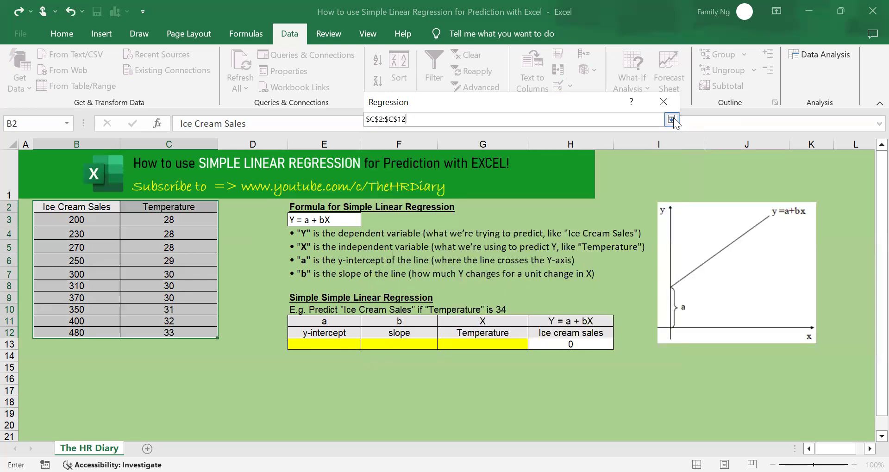
left_click(673, 119)
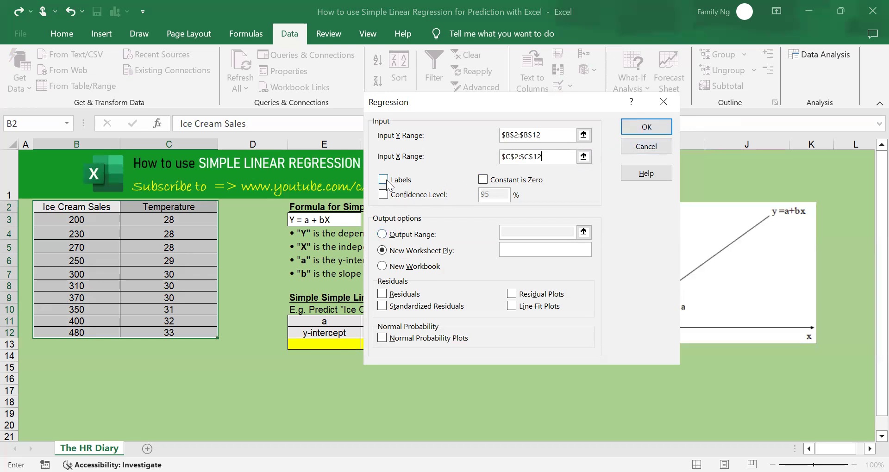
- Run the regression with Labels ticked and output range B15
left_click(384, 179)
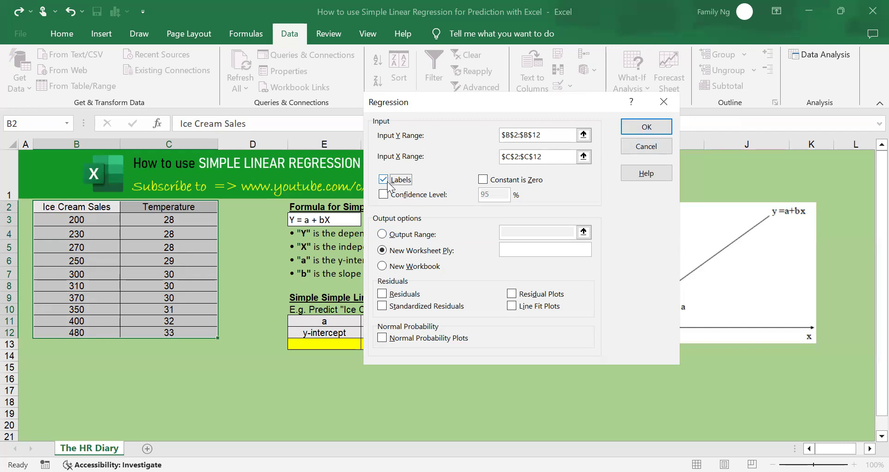
left_click(383, 179)
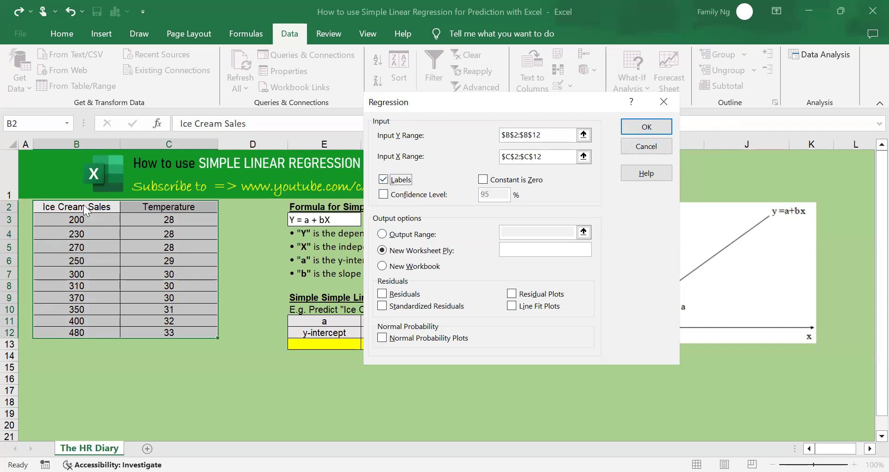
mouse_move(167, 218)
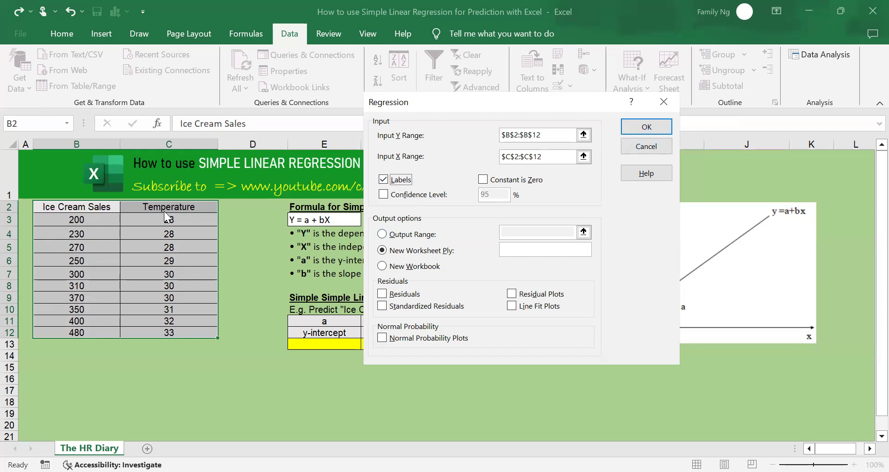
mouse_move(99, 217)
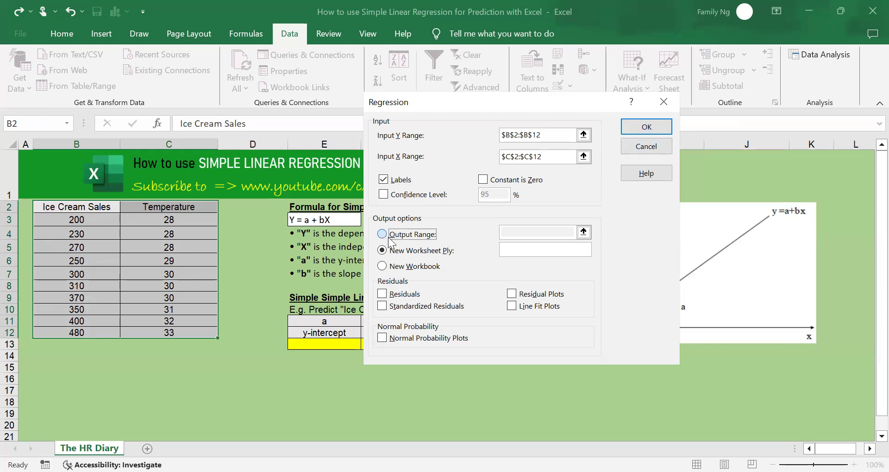
left_click(382, 235)
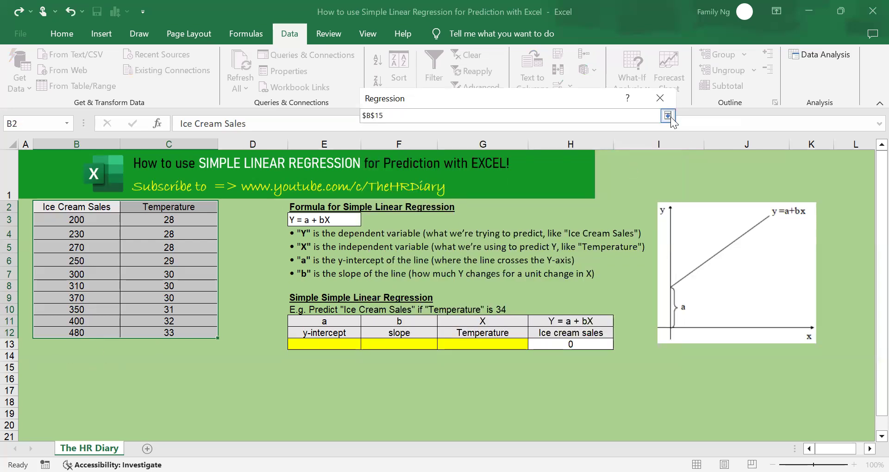
left_click(668, 116)
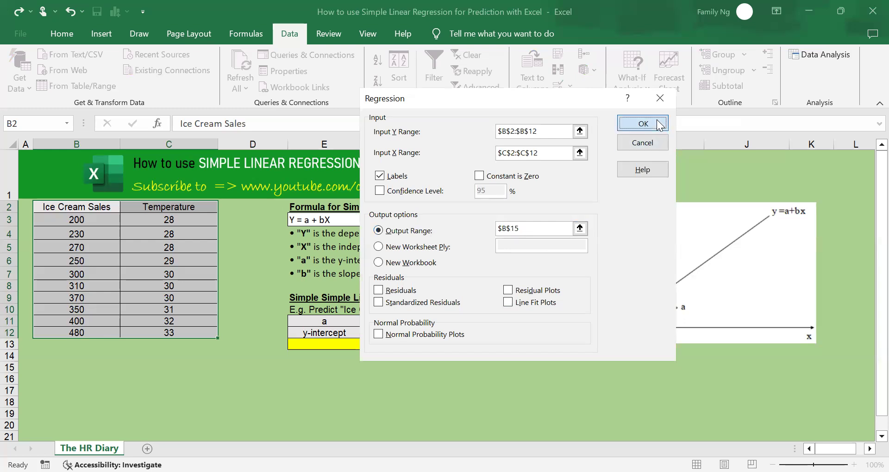
left_click(642, 123)
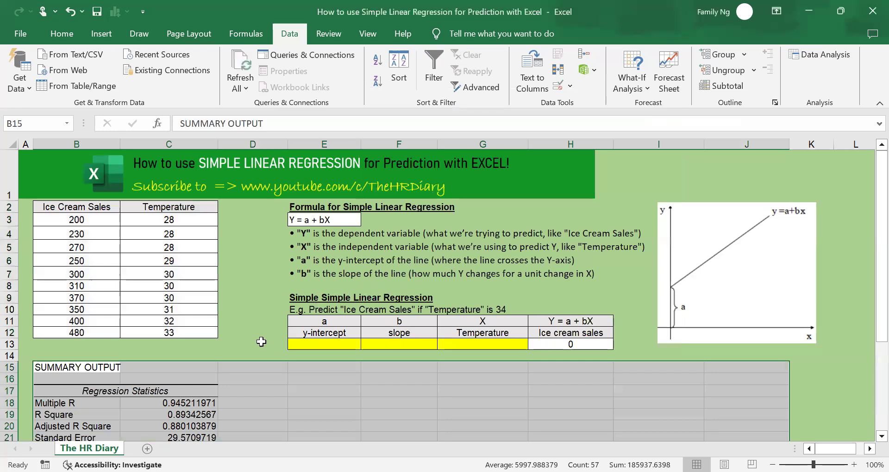
- Scroll down to bring the full regression summary output into view
scroll("down", 3)
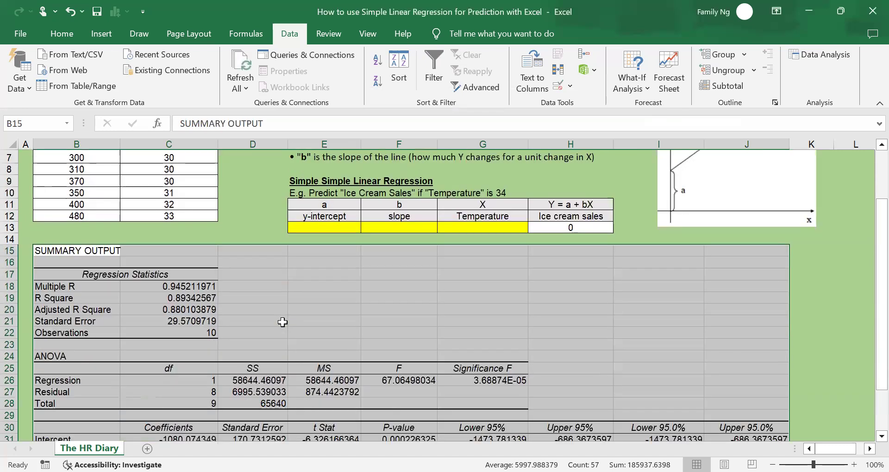
scroll("down", 3)
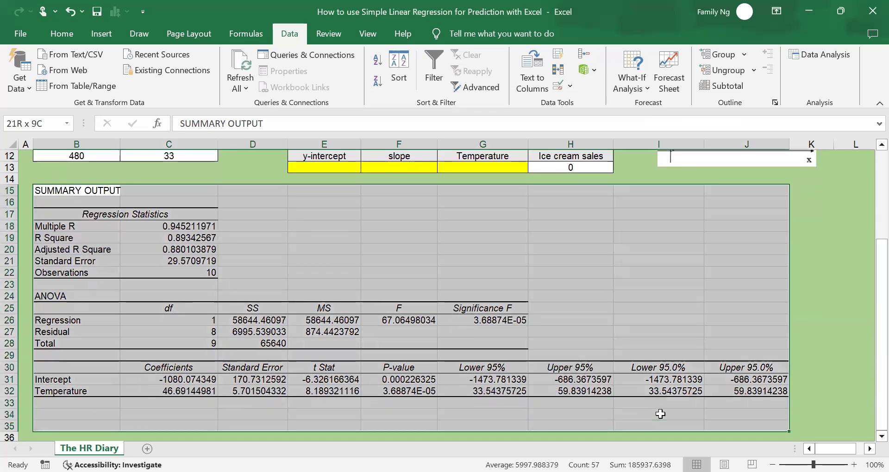
mouse_move(656, 313)
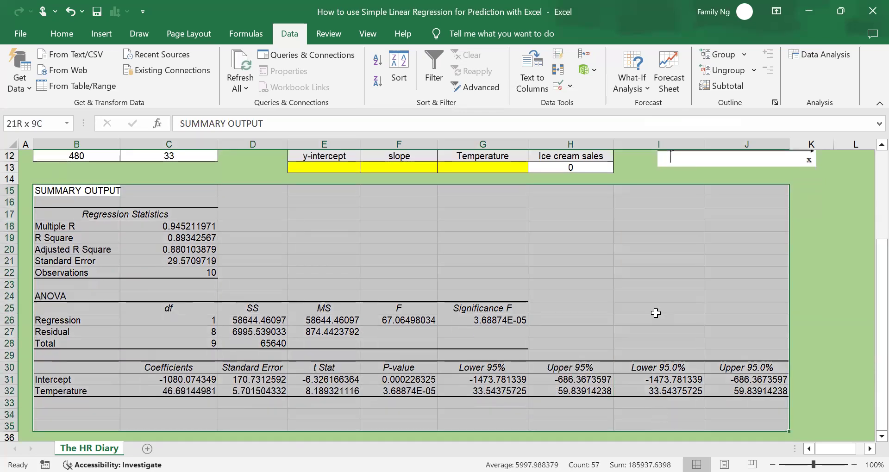
- Decrease the summary output's decimals to three places, then click the Significance F heading
left_click(61, 34)
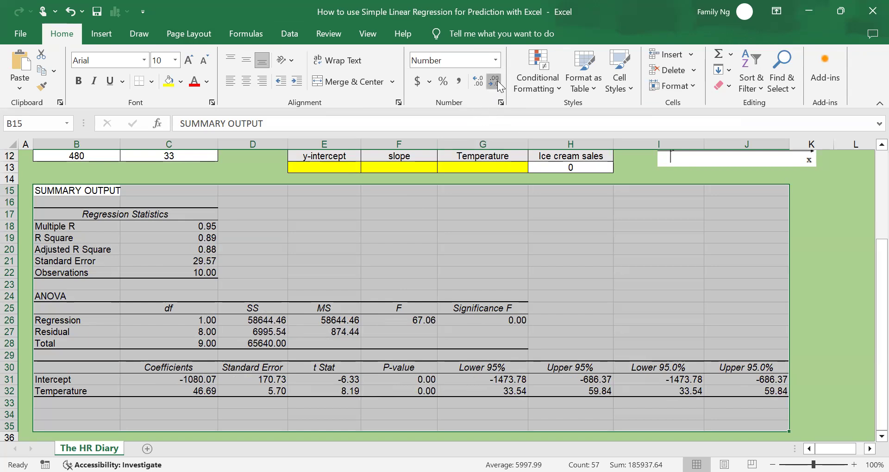
left_click(477, 79)
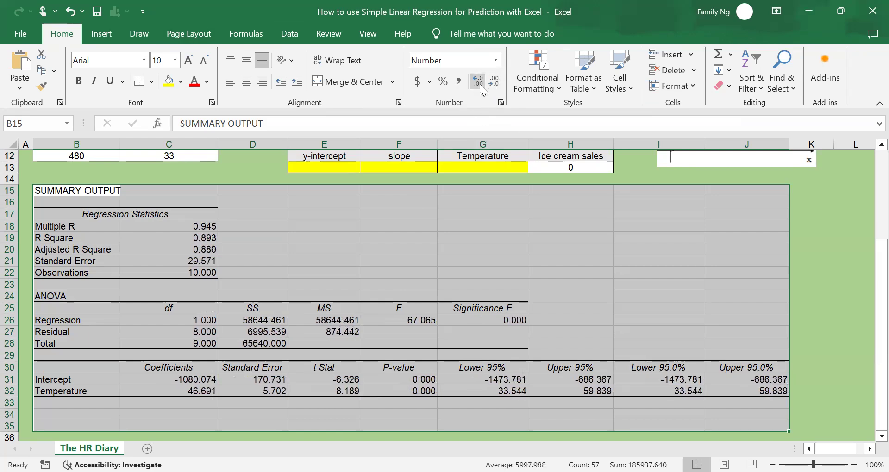
mouse_move(456, 307)
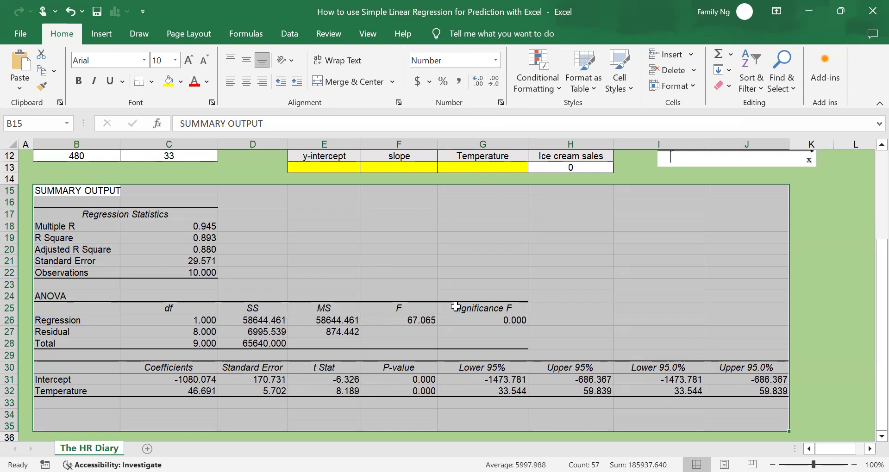
left_click(483, 308)
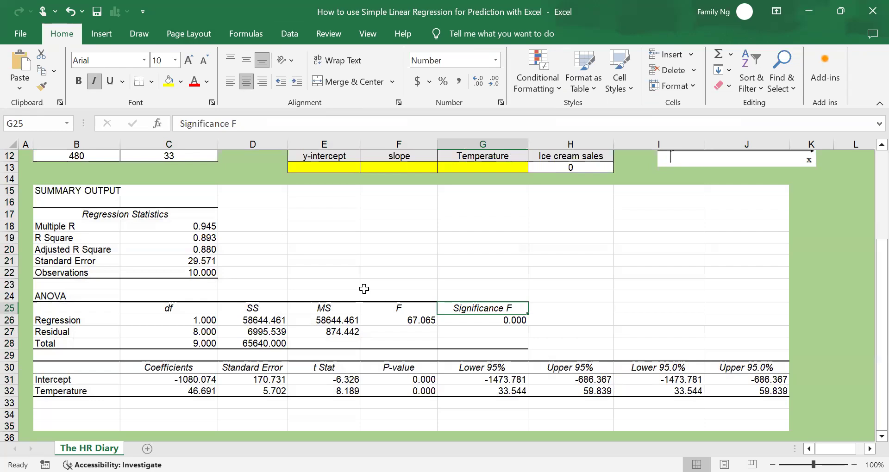
mouse_move(123, 199)
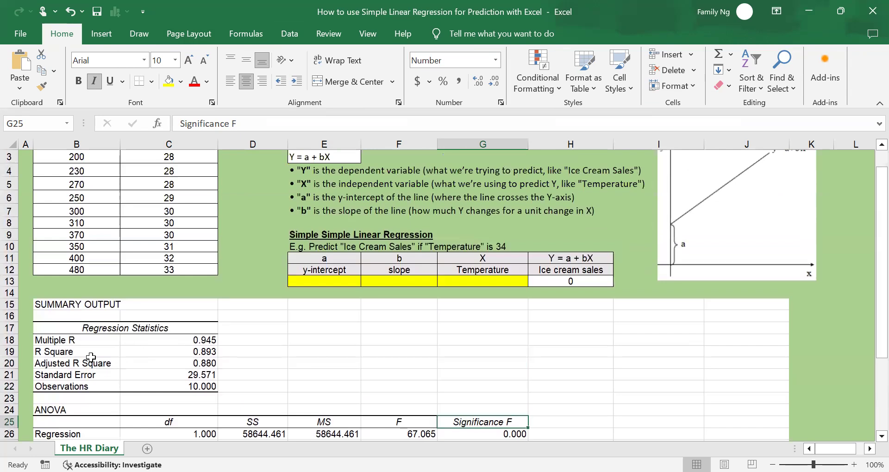
- Highlight the R Square label and its 0.893 value in yellow
left_click(169, 352)
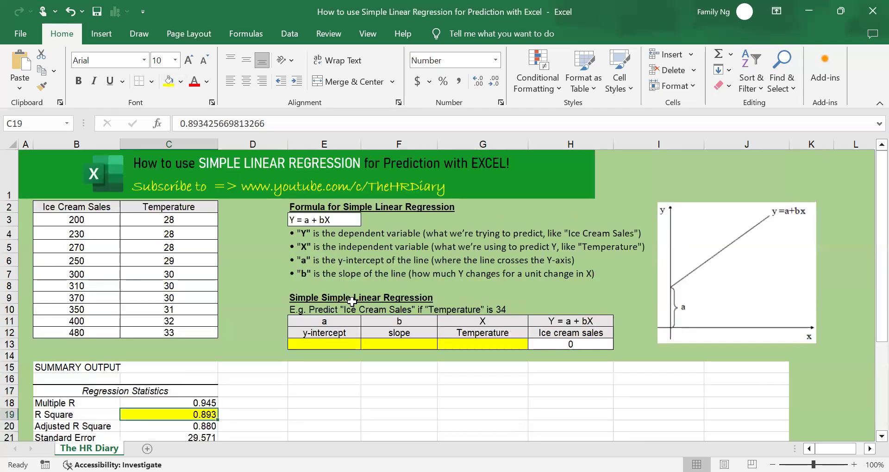
mouse_move(341, 421)
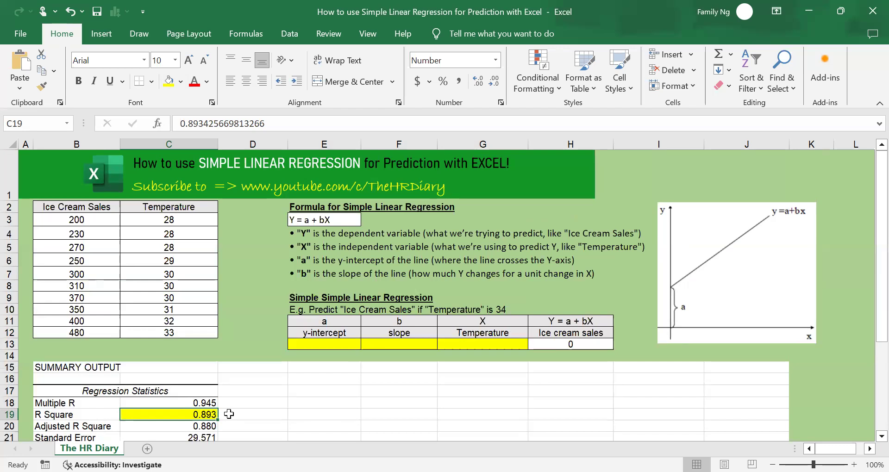
mouse_move(204, 424)
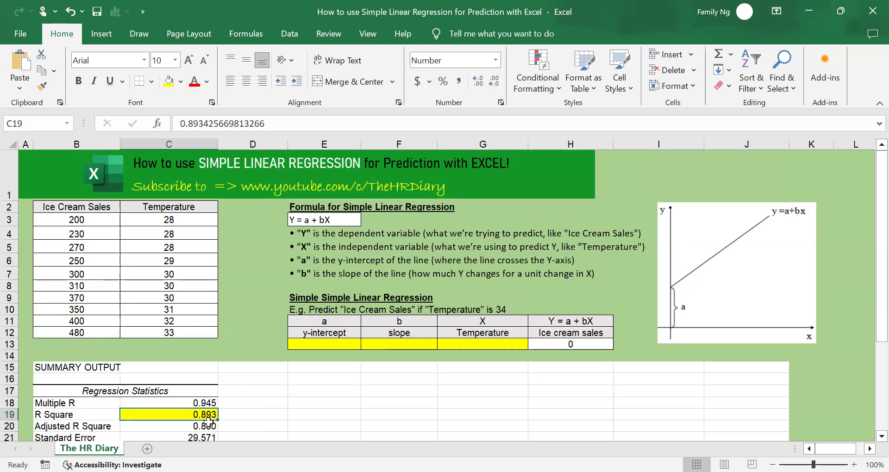
mouse_move(213, 427)
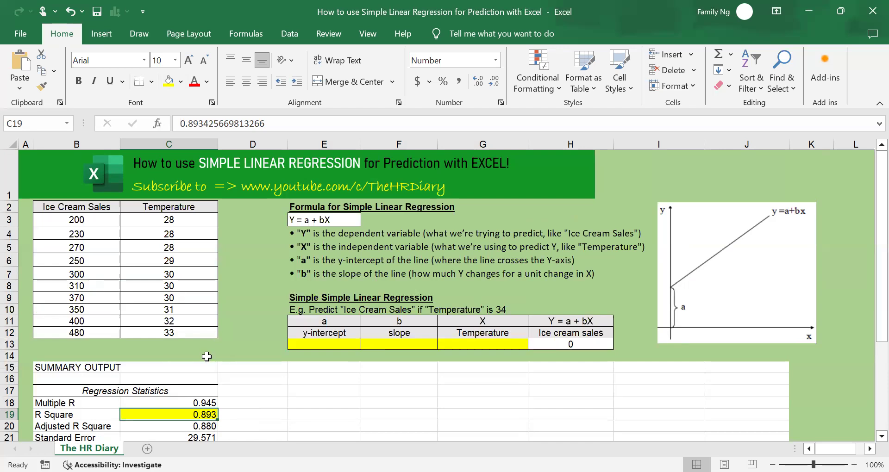
mouse_move(132, 282)
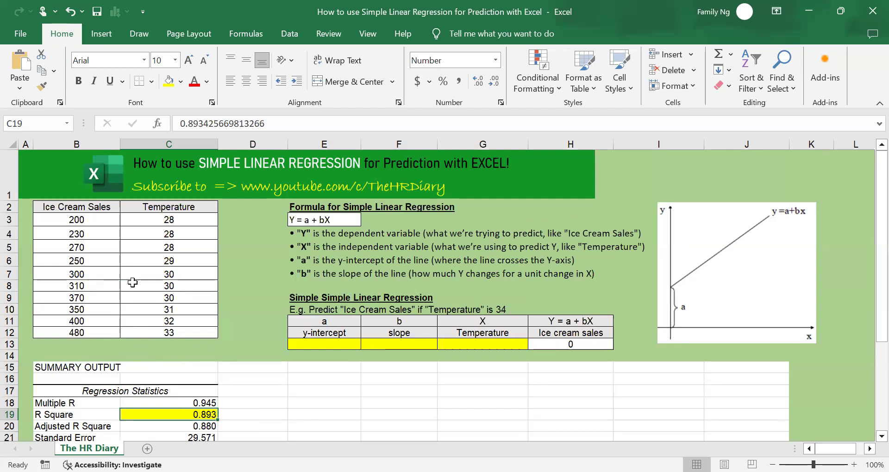
mouse_move(179, 247)
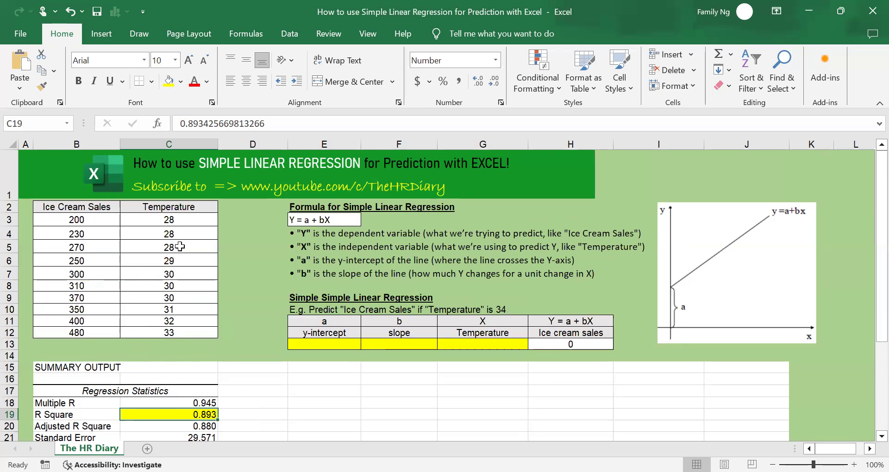
mouse_move(193, 285)
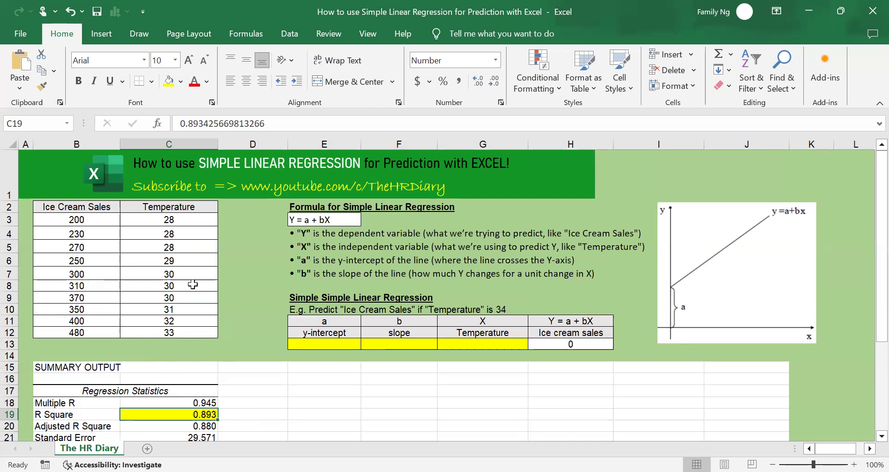
scroll("down", 3)
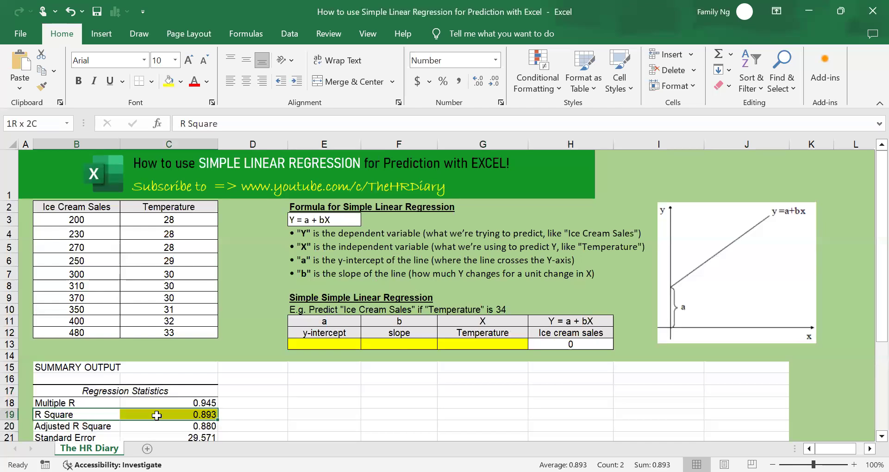
left_click(77, 414)
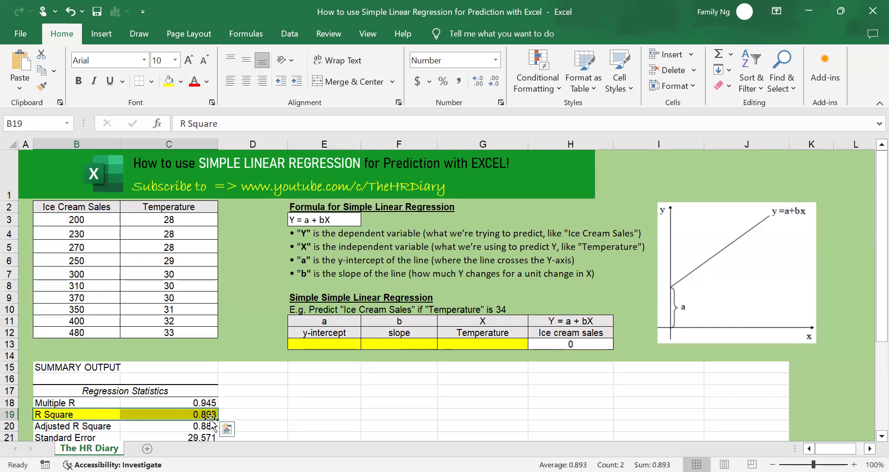
mouse_move(254, 410)
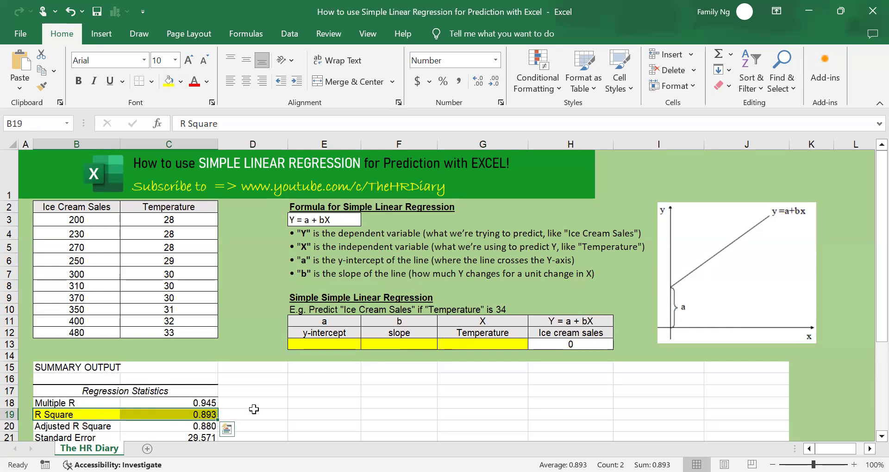
scroll("down", 3)
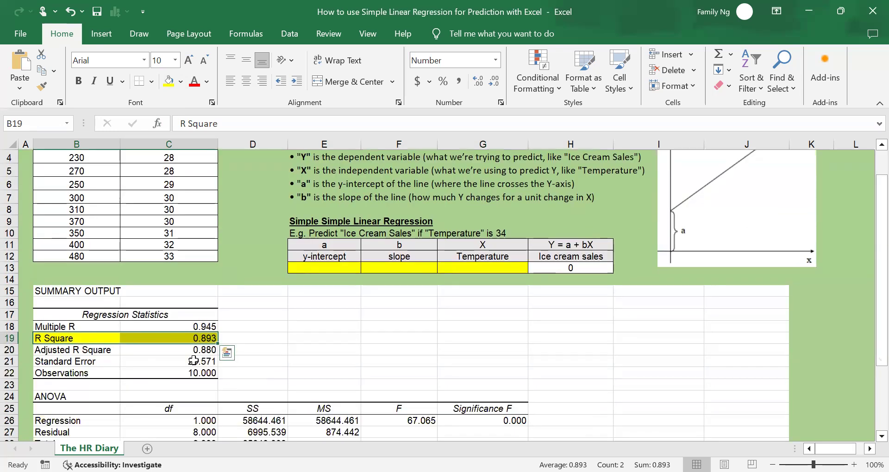
left_click(168, 338)
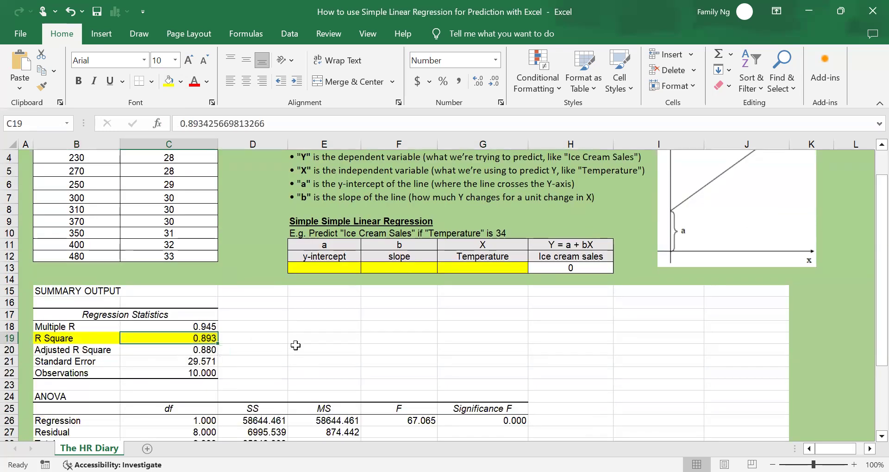
- Copy R Square's yellow fill onto Significance F and its 0.000 value with Format Painter
scroll("down", 3)
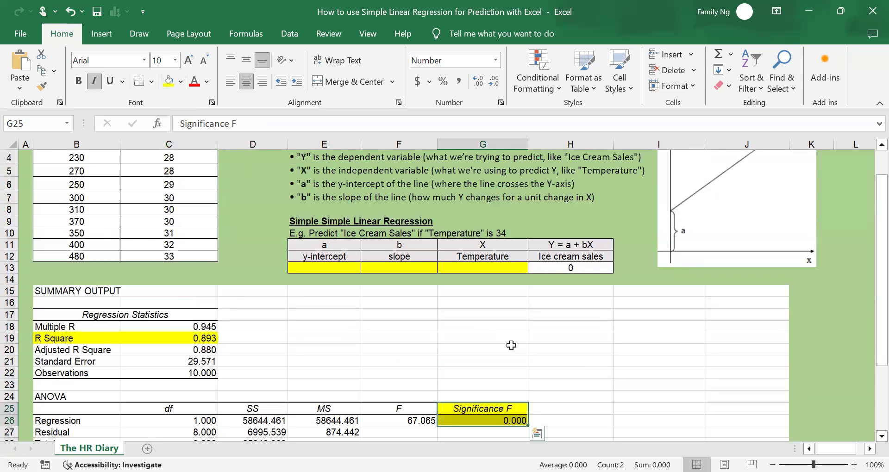
scroll("down", 3)
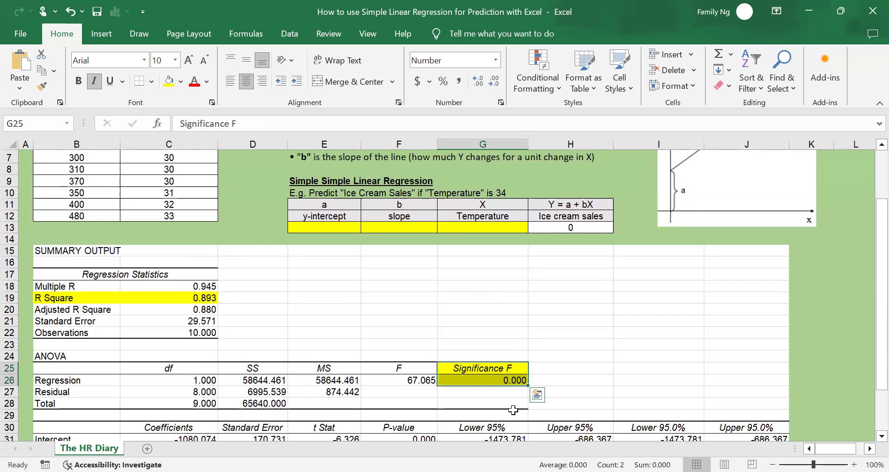
left_click(483, 381)
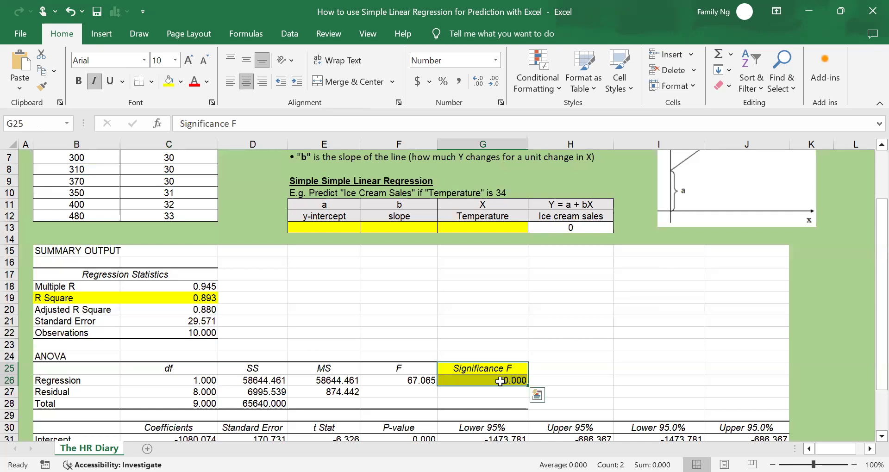
left_click(483, 381)
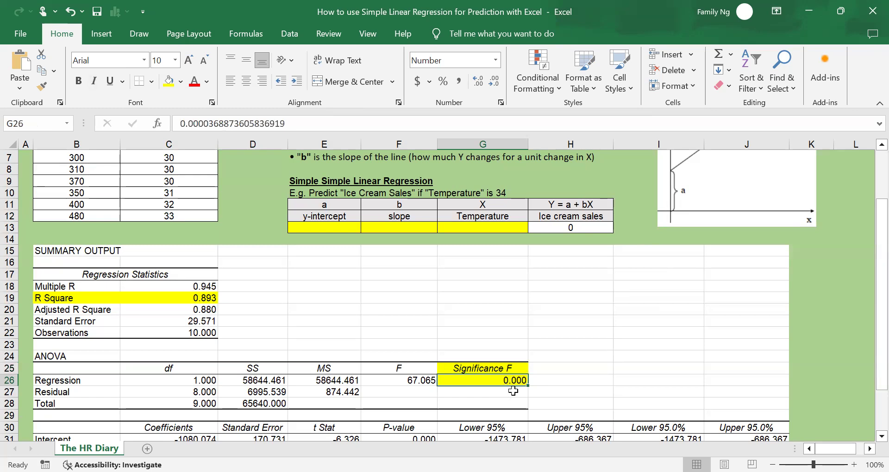
mouse_move(522, 393)
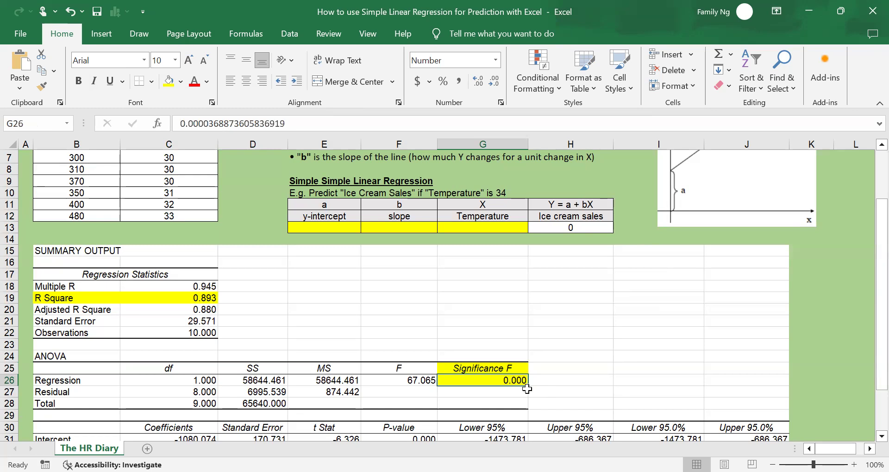
mouse_move(517, 393)
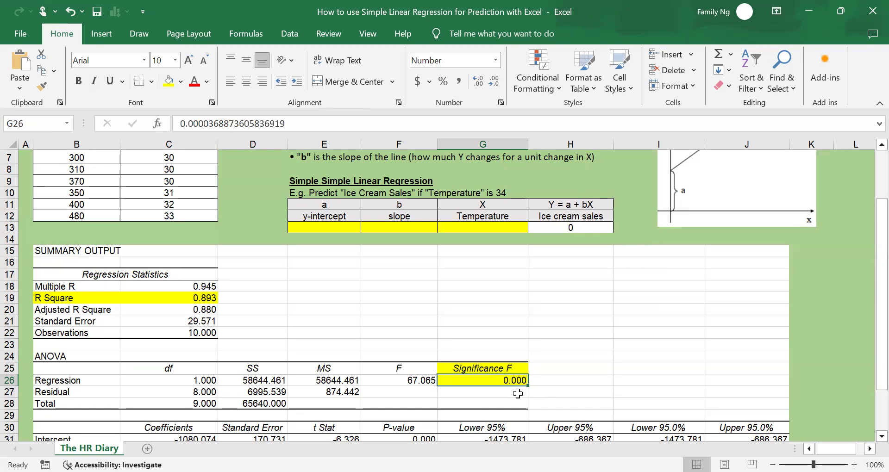
mouse_move(523, 391)
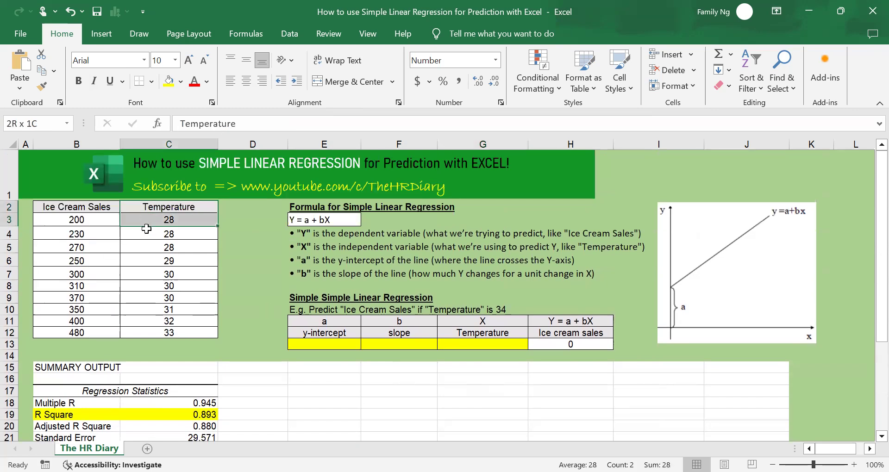
left_click_drag(169, 220, 168, 343)
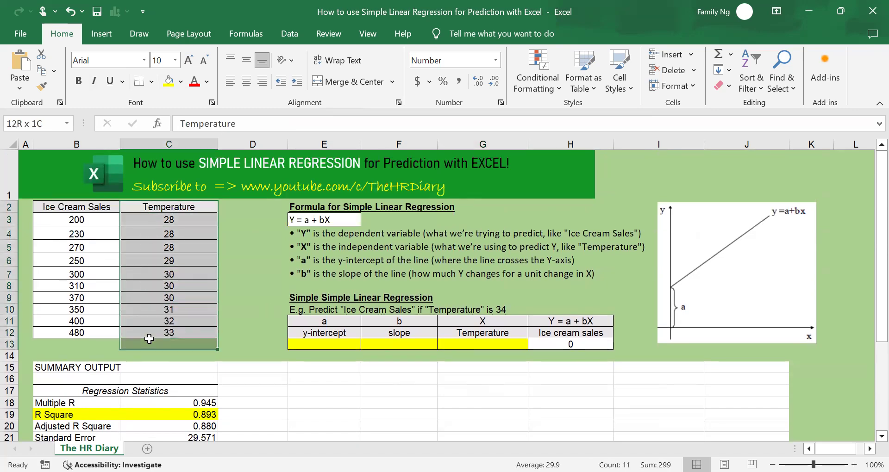
scroll("down", 3)
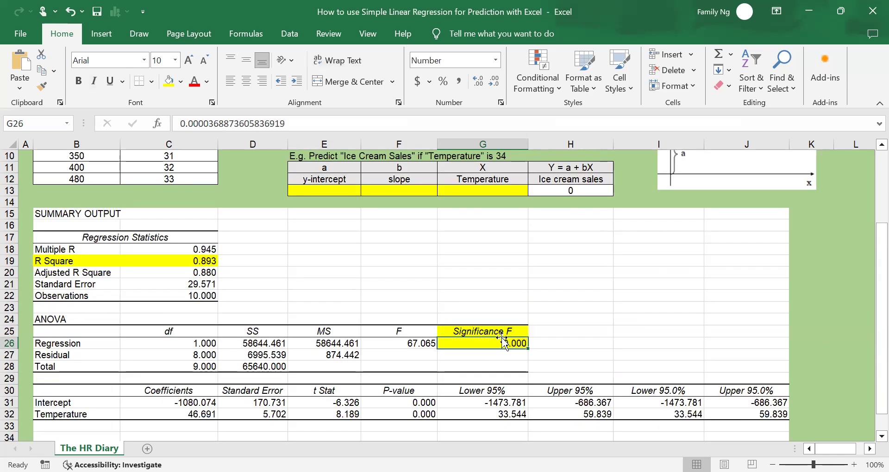
mouse_move(547, 326)
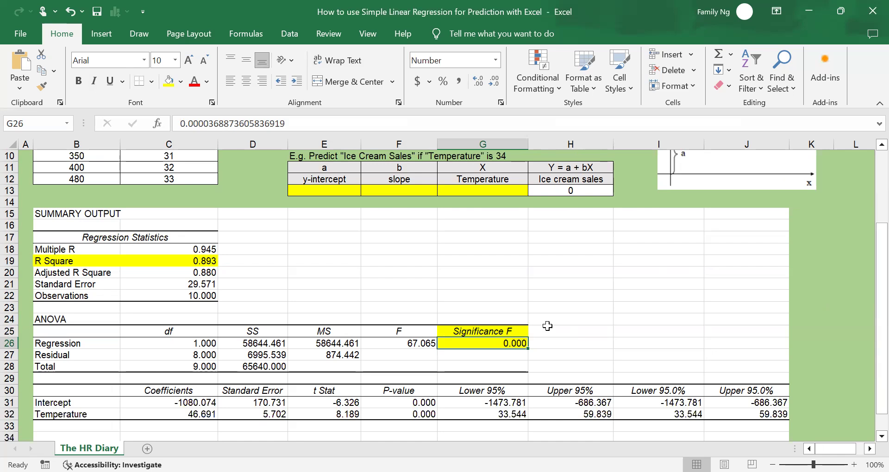
mouse_move(520, 353)
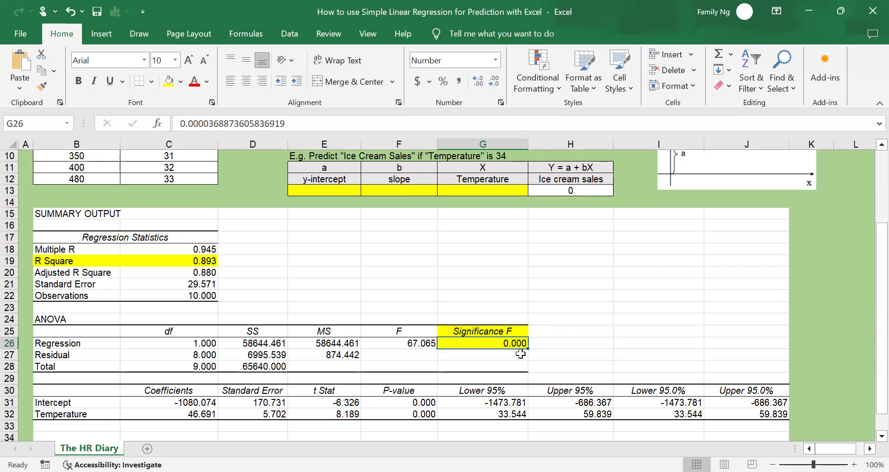
mouse_move(512, 356)
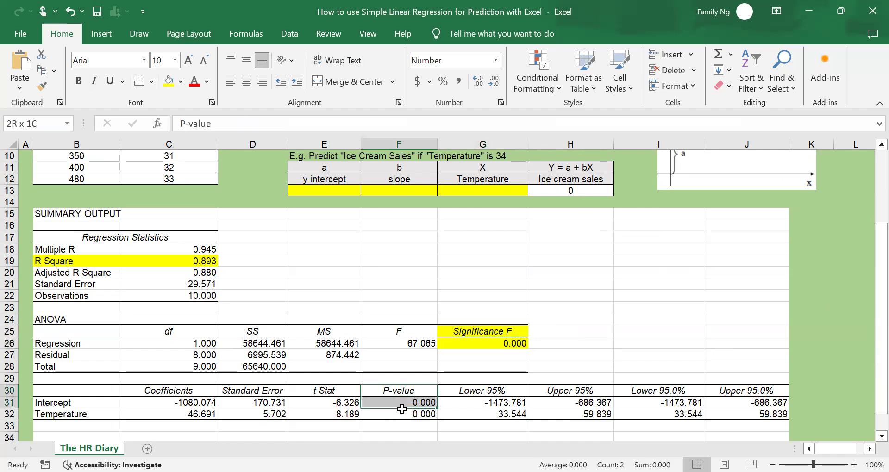
- Remove the Intercept P-value's yellow fill, keeping the Temperature P-value and Significance F highlighted
left_click(167, 81)
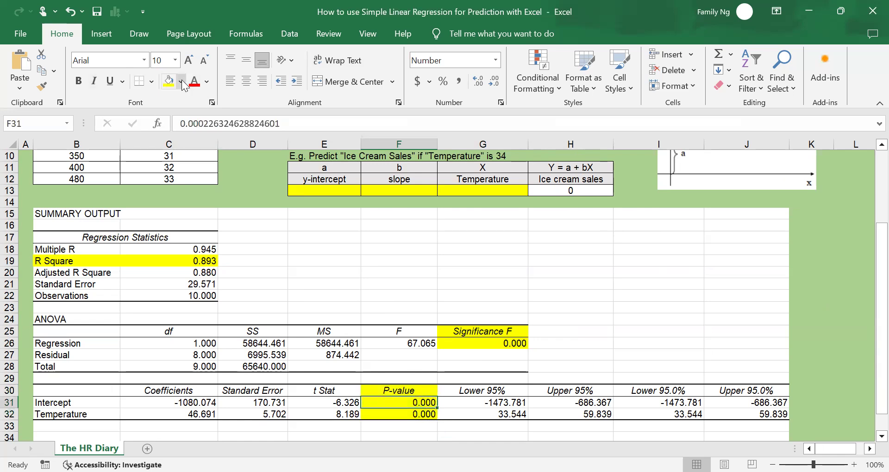
left_click(185, 82)
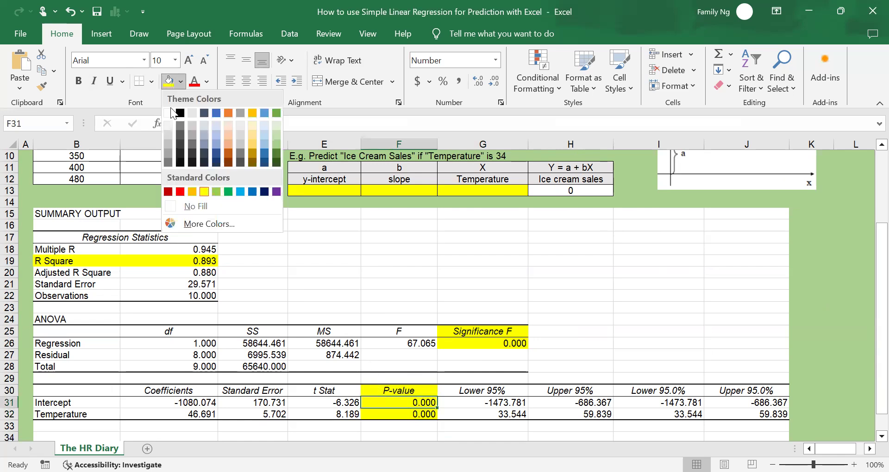
left_click(398, 415)
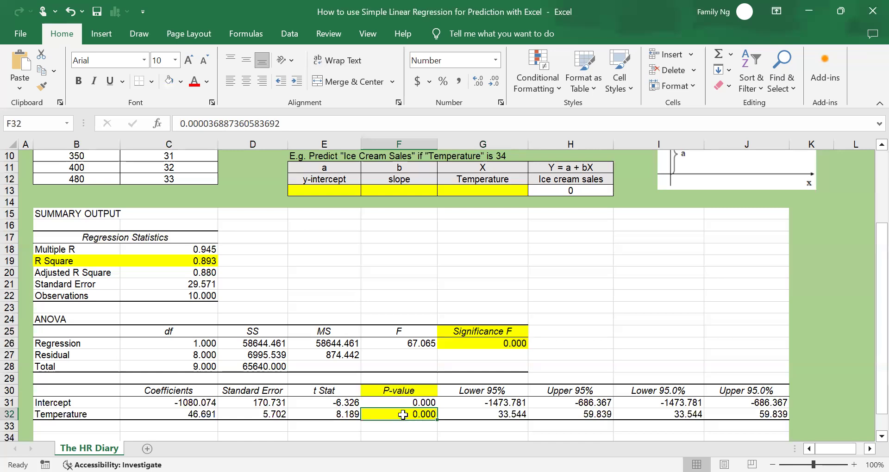
left_click(483, 343)
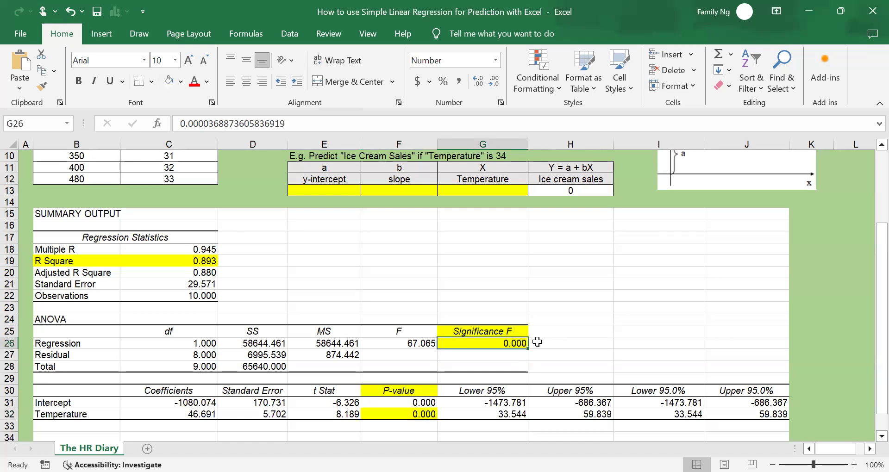
mouse_move(535, 346)
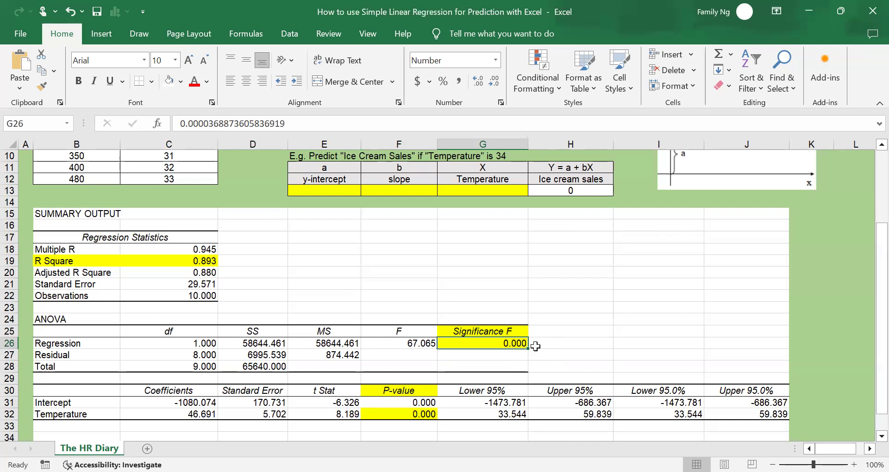
mouse_move(461, 375)
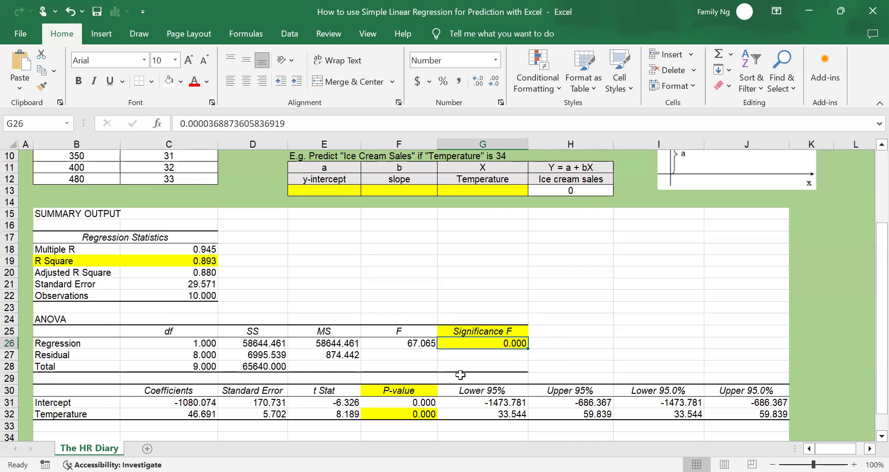
left_click(398, 414)
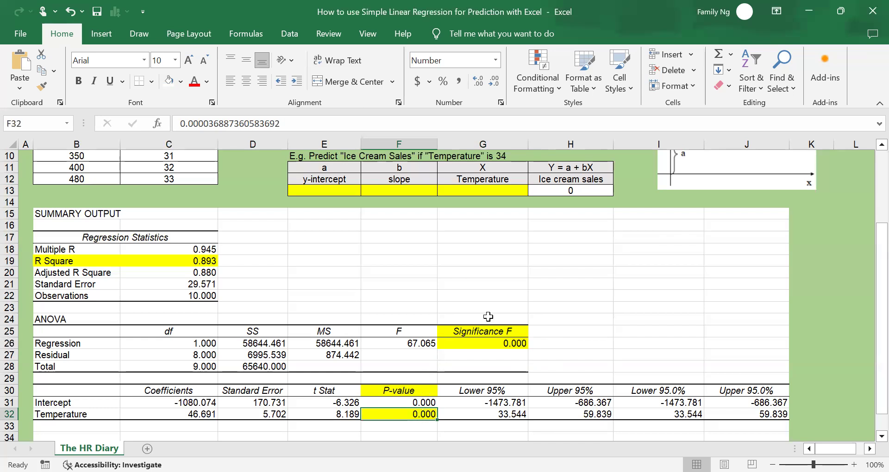
mouse_move(426, 383)
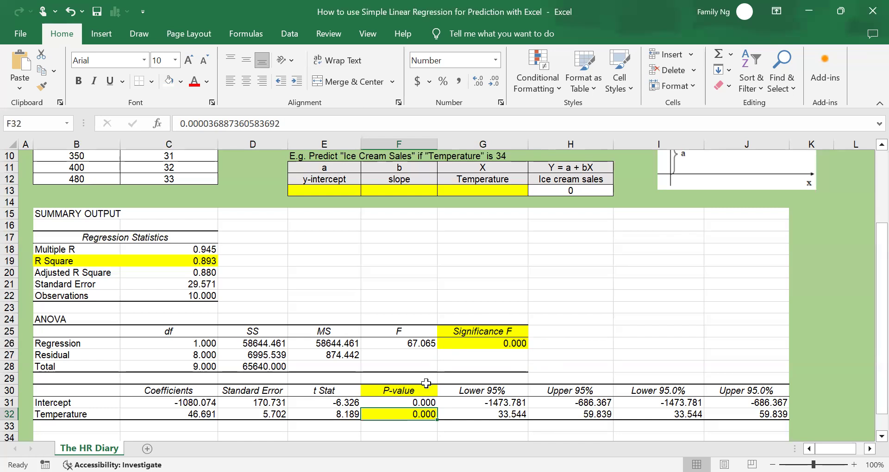
mouse_move(465, 408)
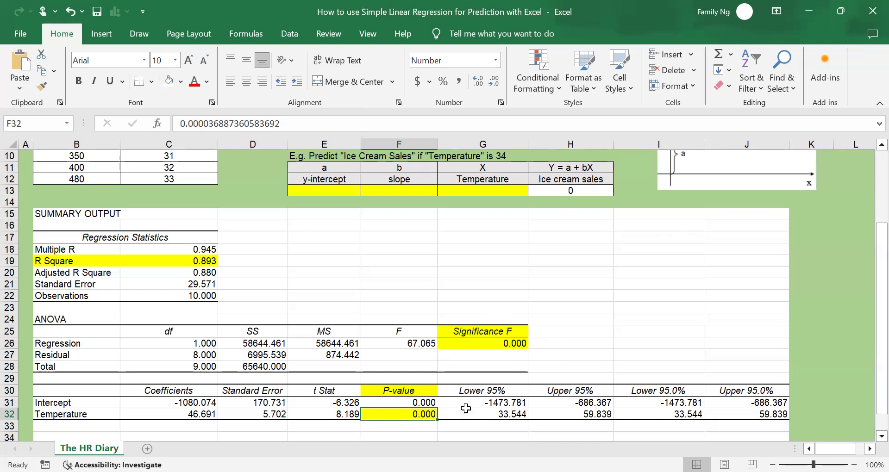
scroll("down", 3)
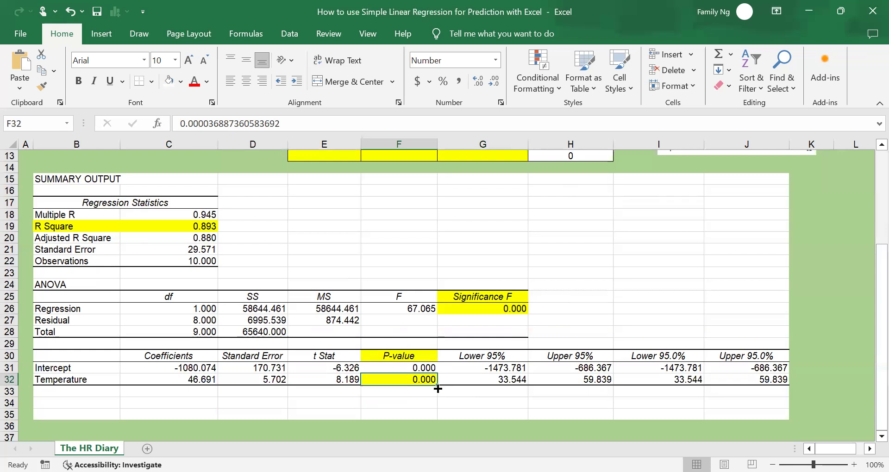
- Highlight the Y = a + bX formula in cell E3 yellow
left_click(482, 380)
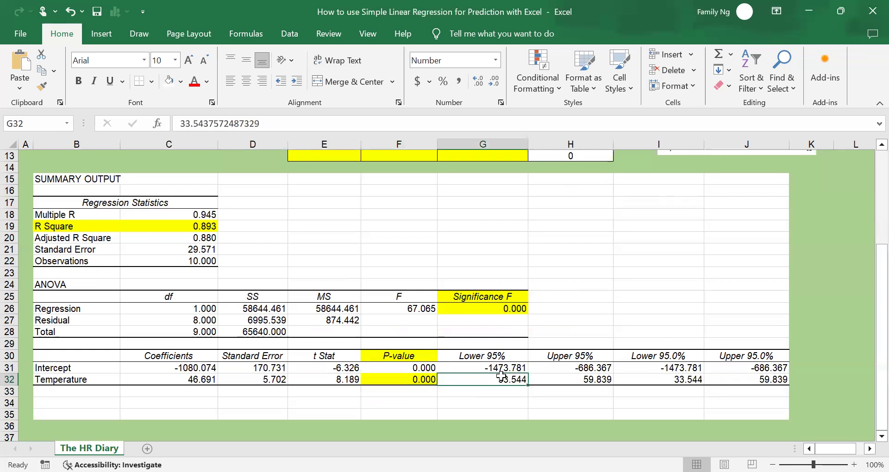
mouse_move(493, 331)
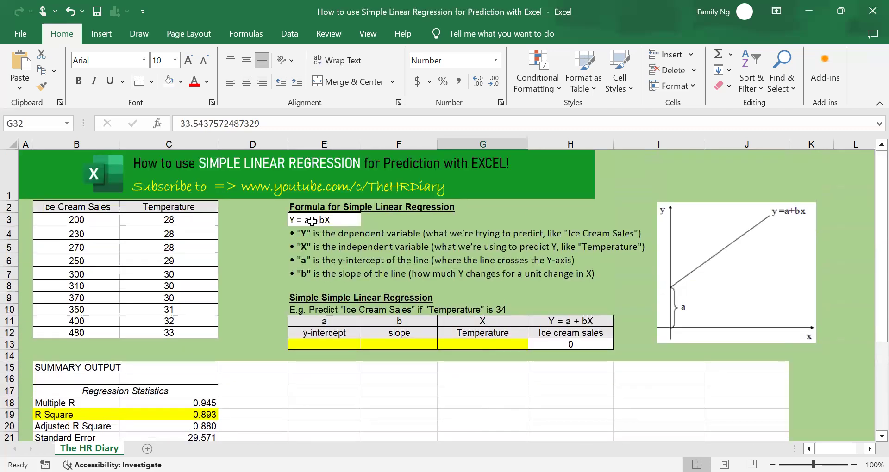
left_click(324, 220)
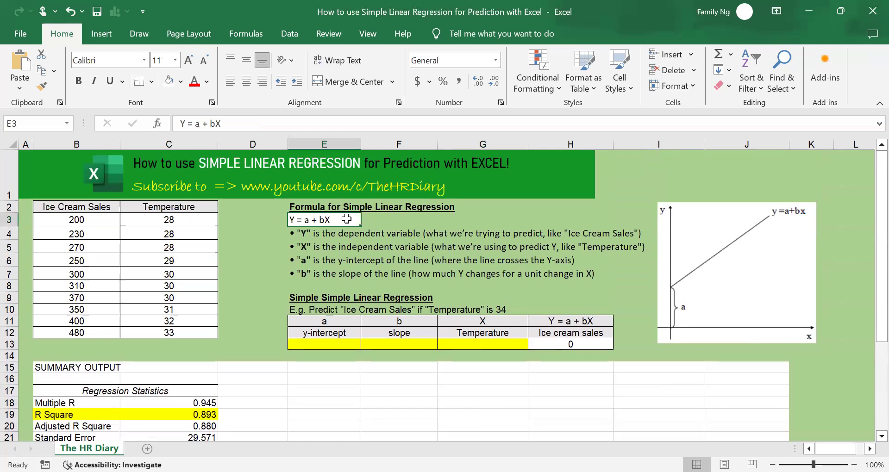
left_click(181, 81)
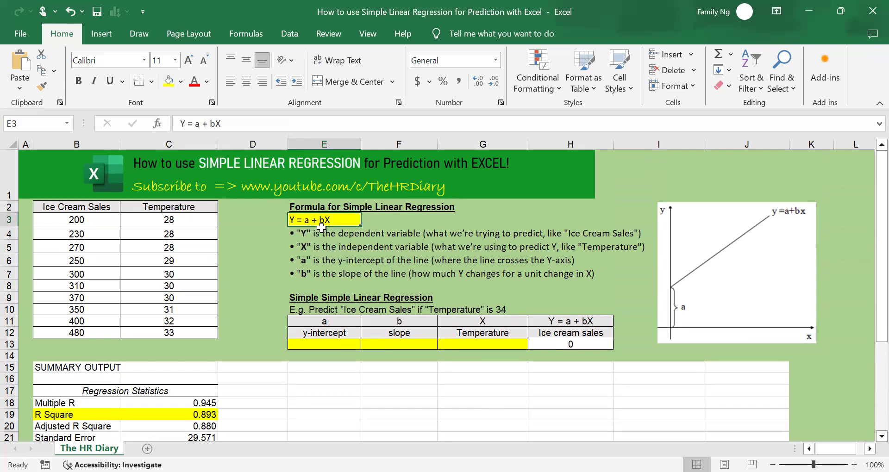
mouse_move(323, 231)
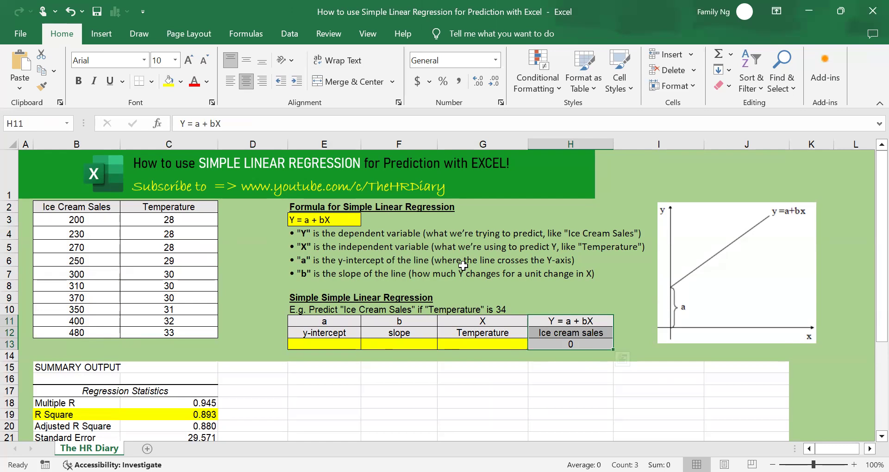
- Select the prediction table's sales, temperature, slope and y-intercept cells
left_click(483, 333)
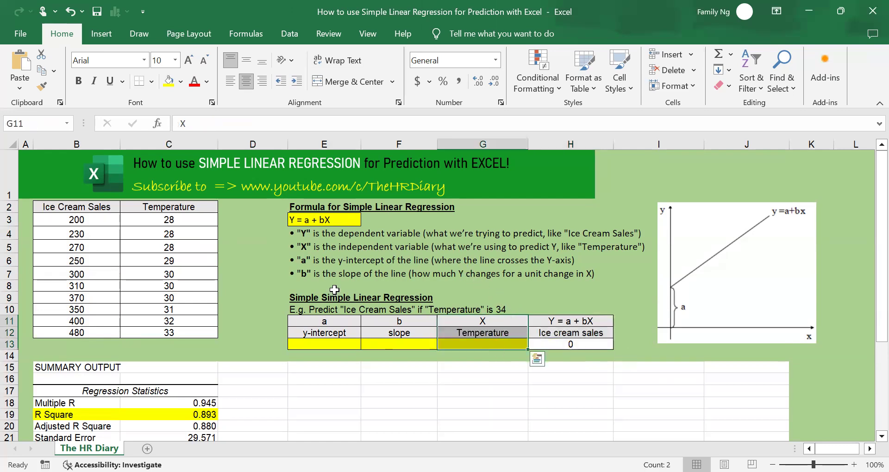
left_click(168, 144)
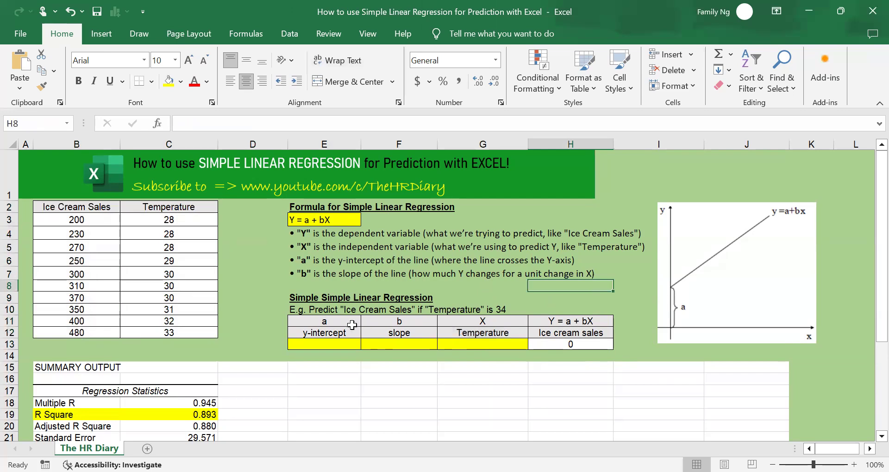
left_click(324, 344)
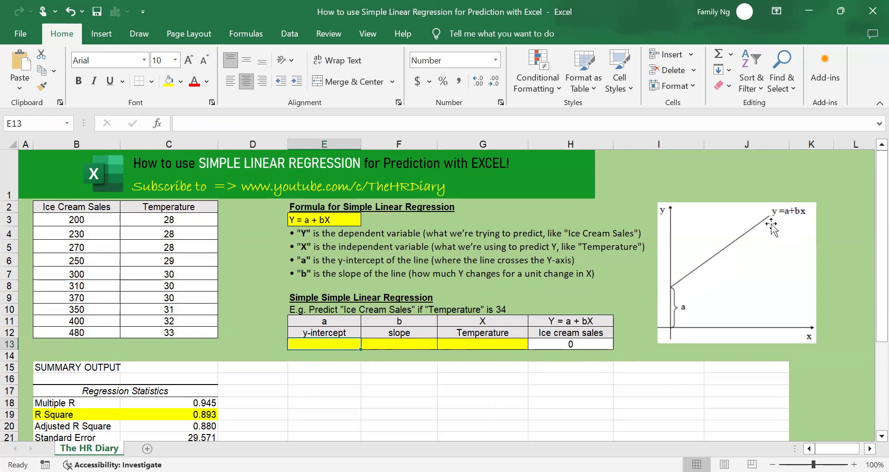
mouse_move(675, 306)
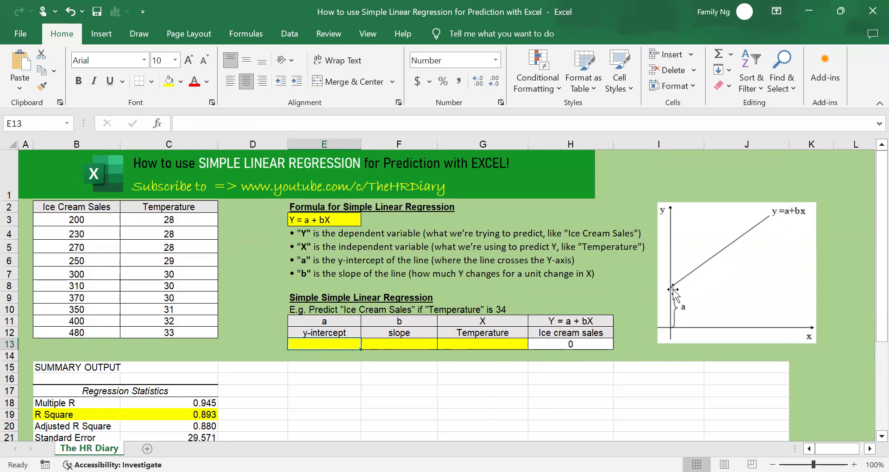
mouse_move(679, 292)
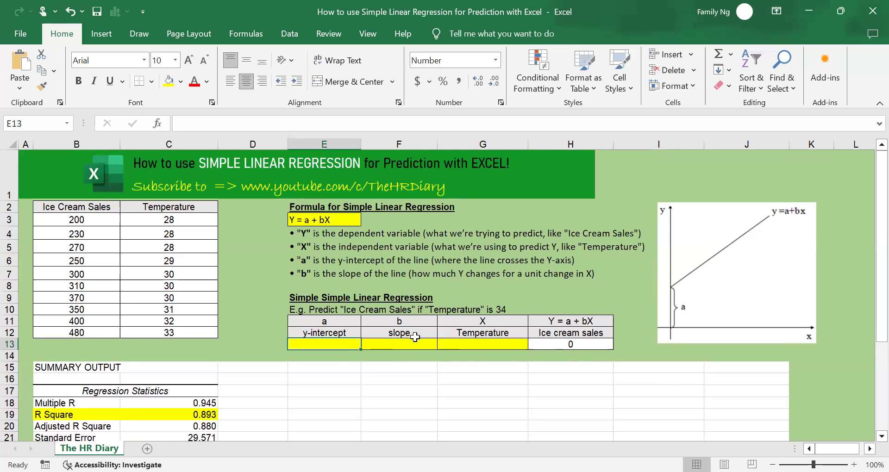
left_click(399, 344)
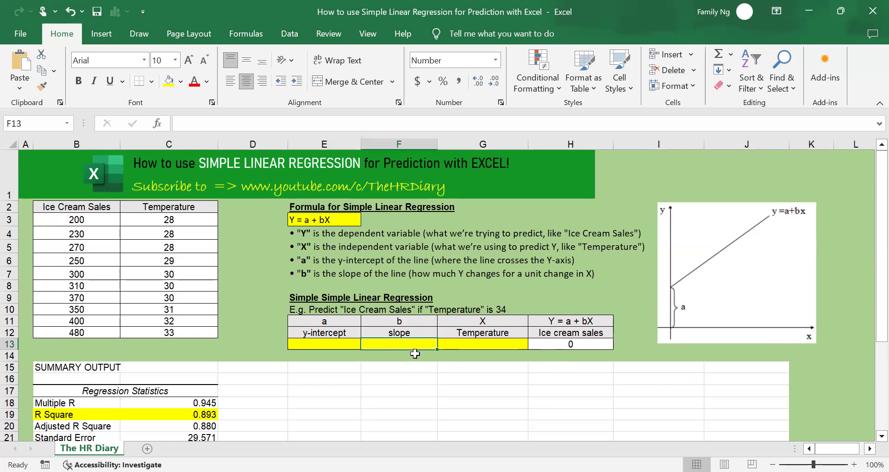
mouse_move(761, 222)
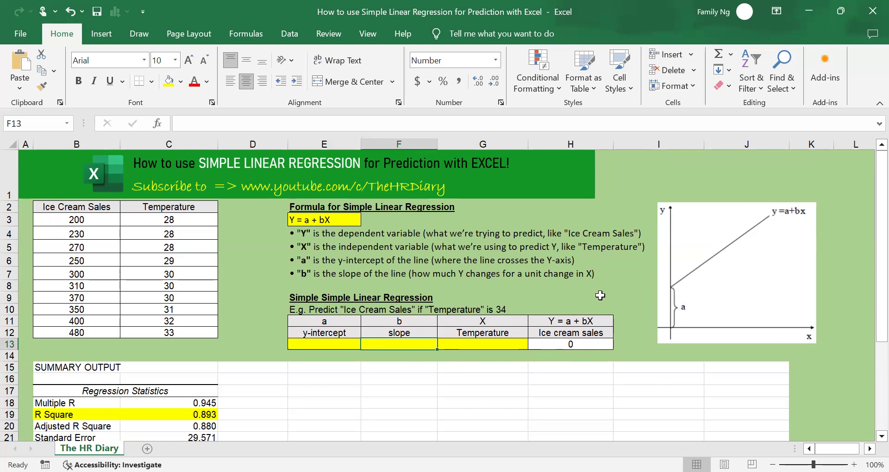
mouse_move(506, 338)
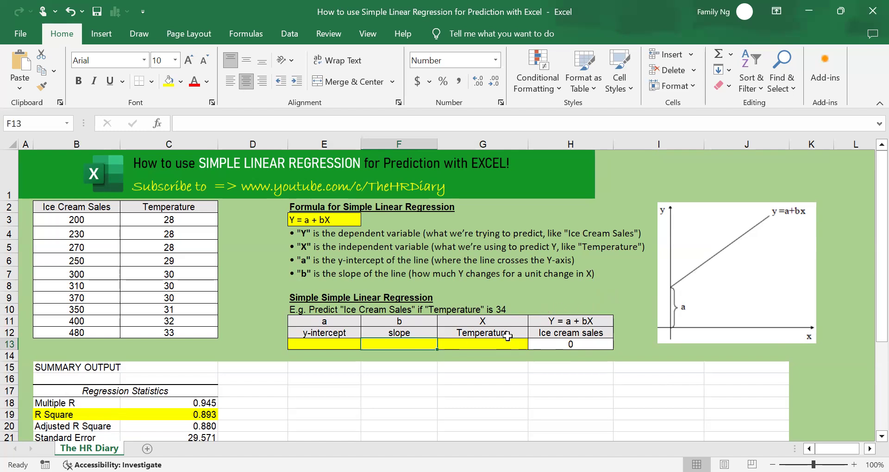
mouse_move(493, 333)
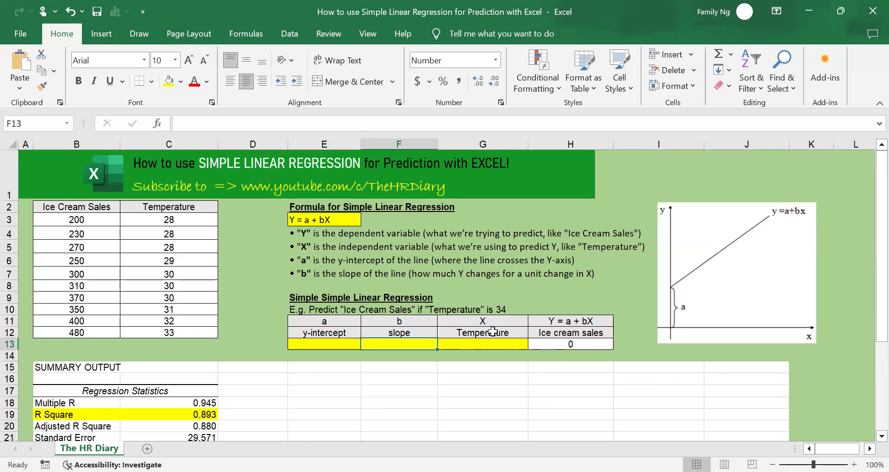
left_click(483, 344)
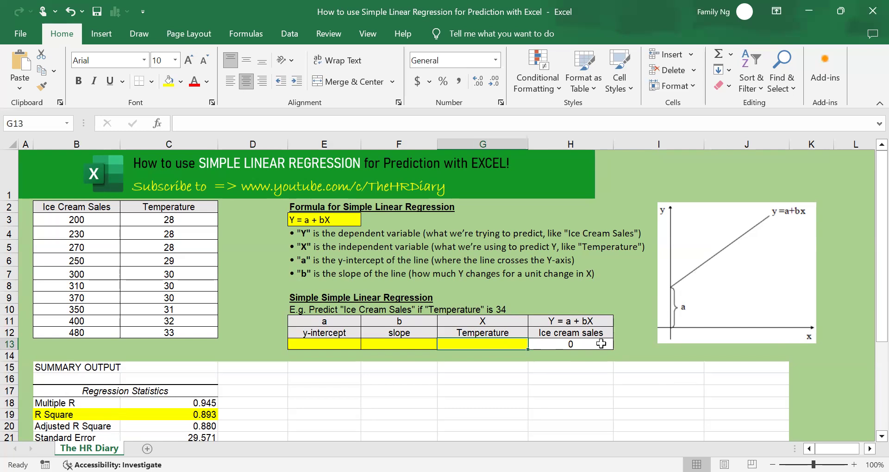
left_click(323, 344)
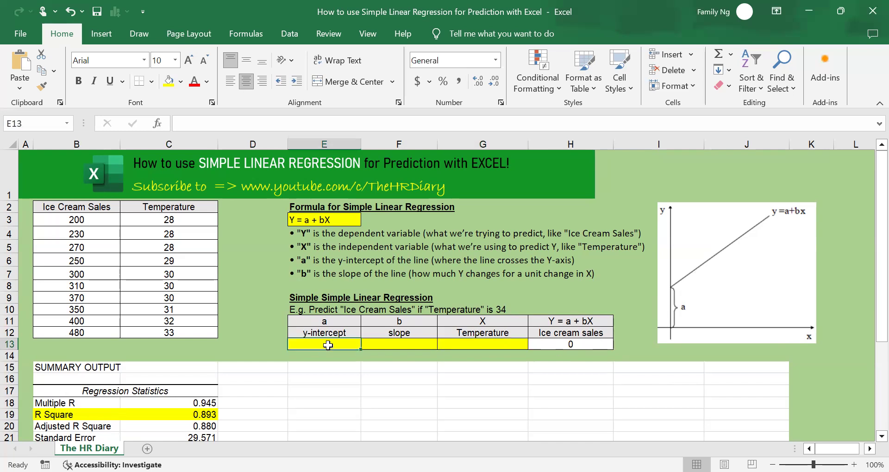
- Link y-intercept cell E13 to the Intercept coefficient -1080.074 with =C31
left_click_drag(324, 344, 570, 344)
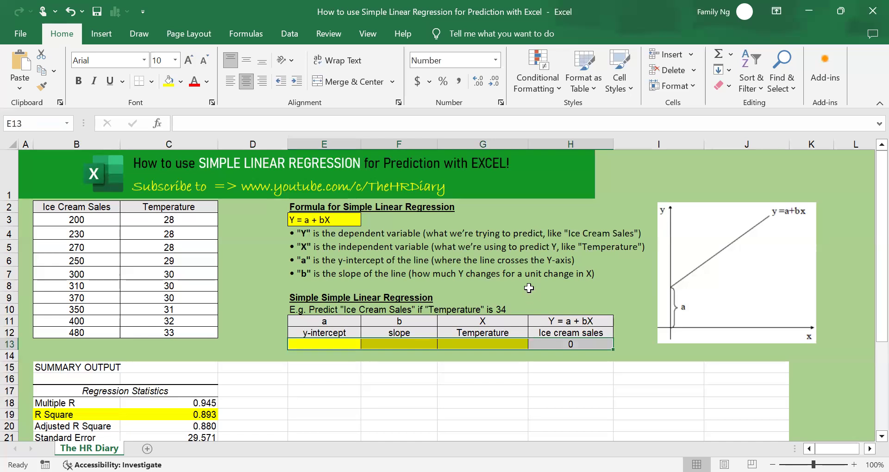
mouse_move(522, 285)
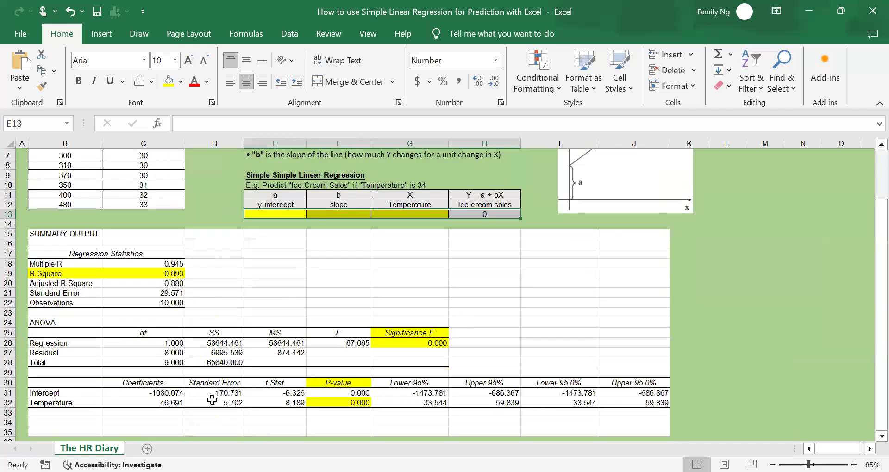
left_click(143, 394)
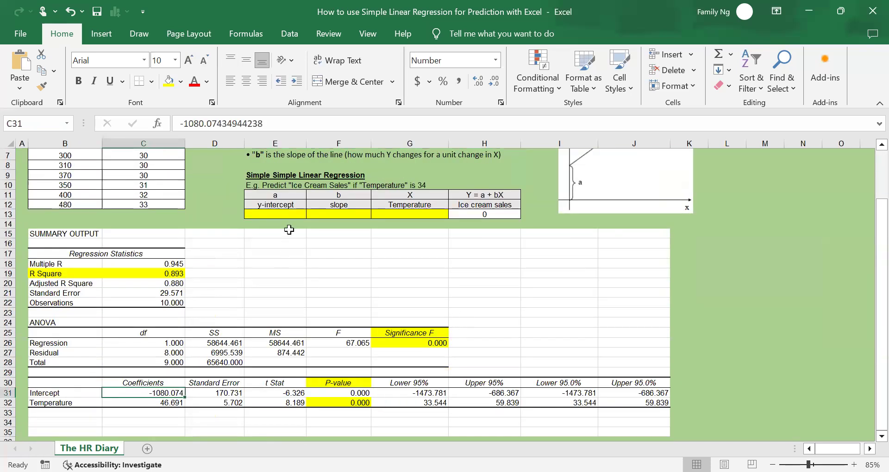
left_click(276, 210)
type("-1080.074")
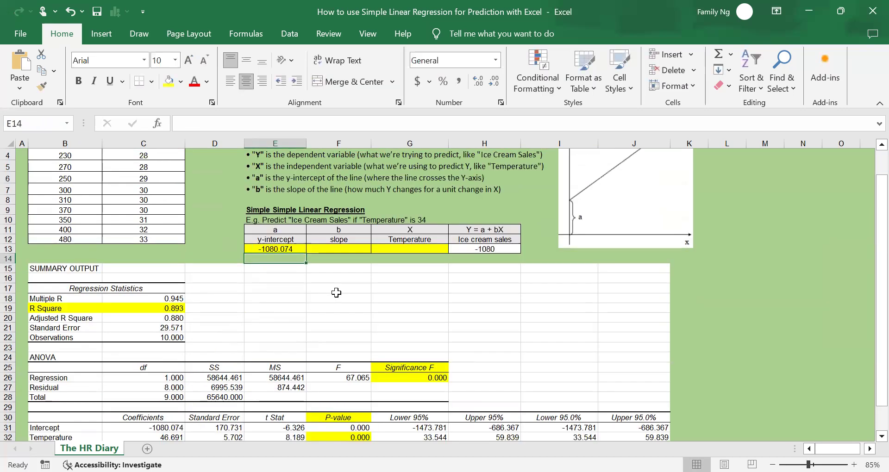
left_click(339, 248)
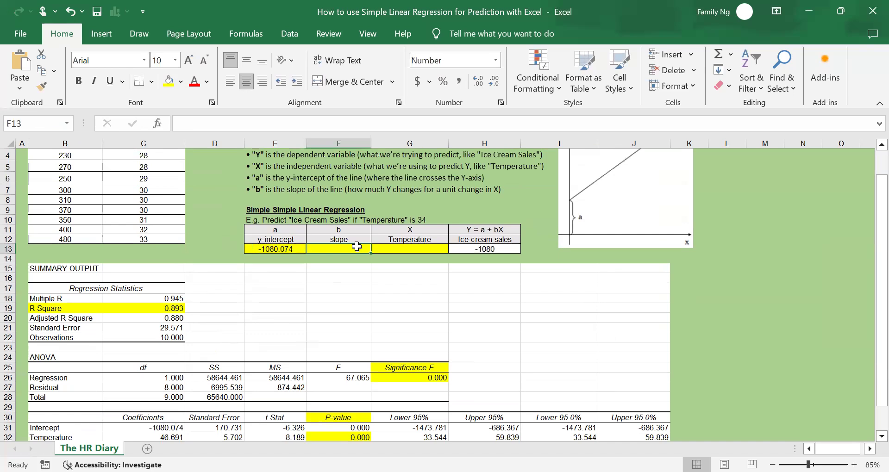
scroll("down", 3)
type("=")
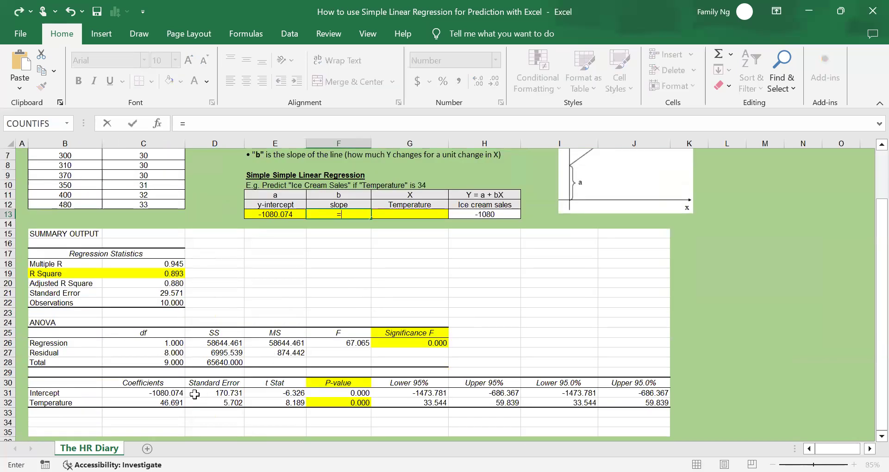
- Link slope cell F13 to the Temperature coefficient in C32, showing 46.691
left_click(143, 403)
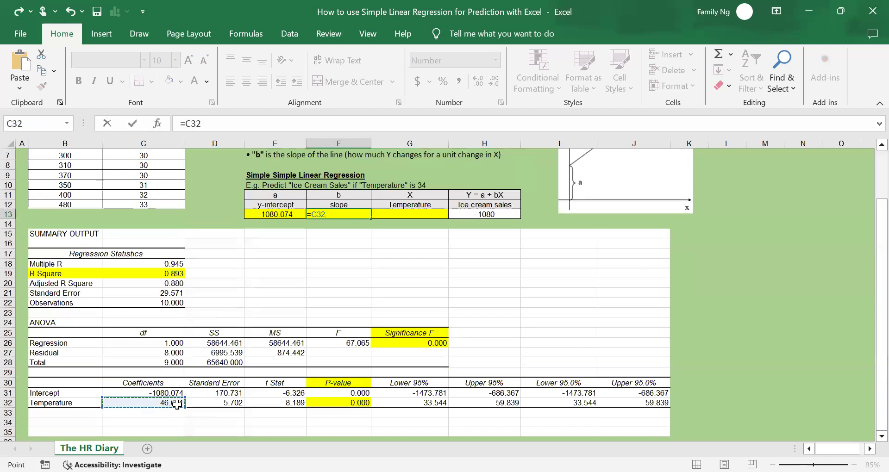
key("enter")
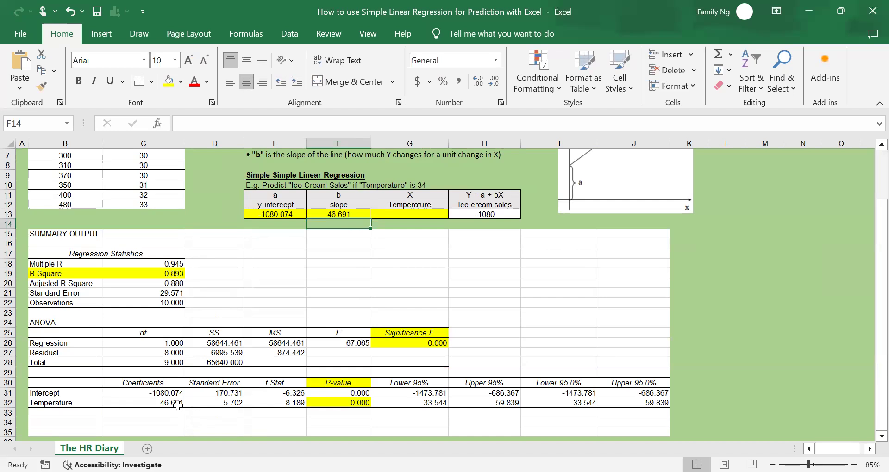
left_click(339, 215)
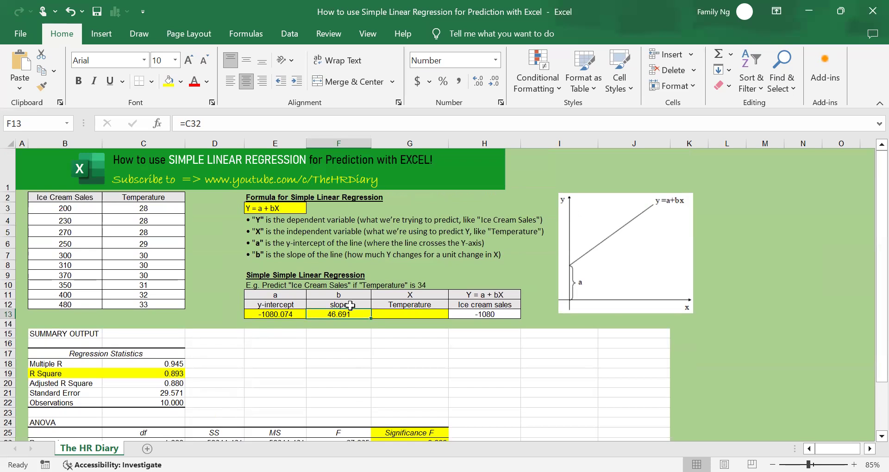
mouse_move(280, 208)
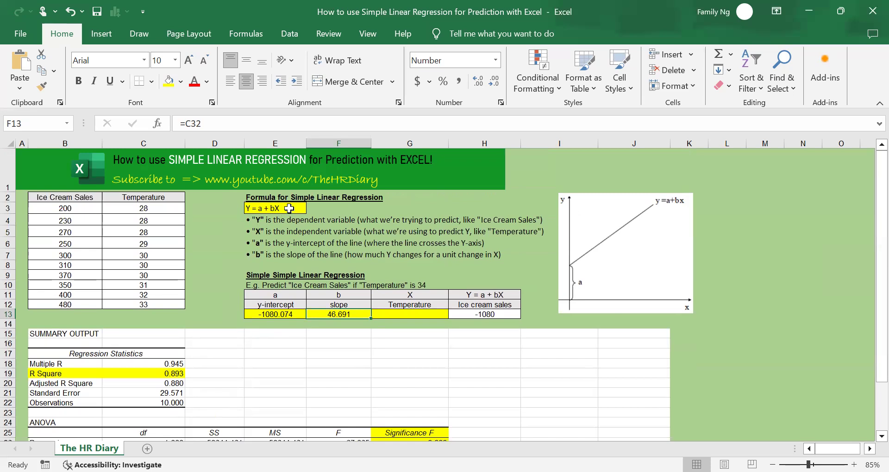
mouse_move(354, 320)
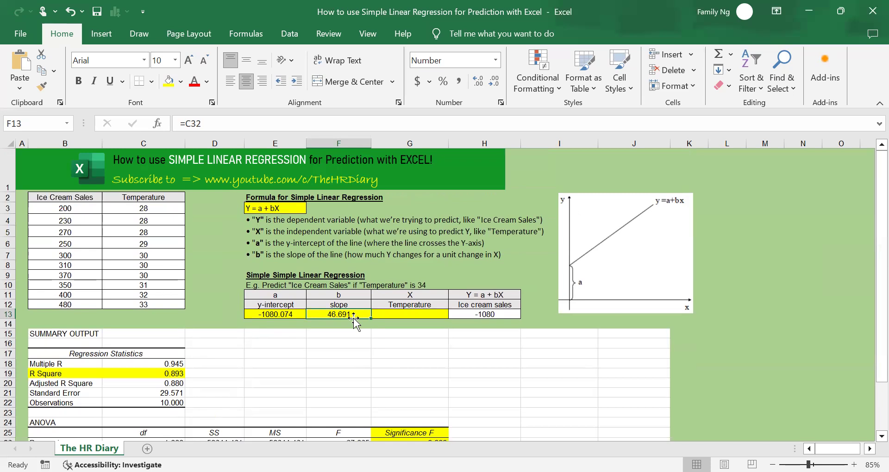
mouse_move(492, 314)
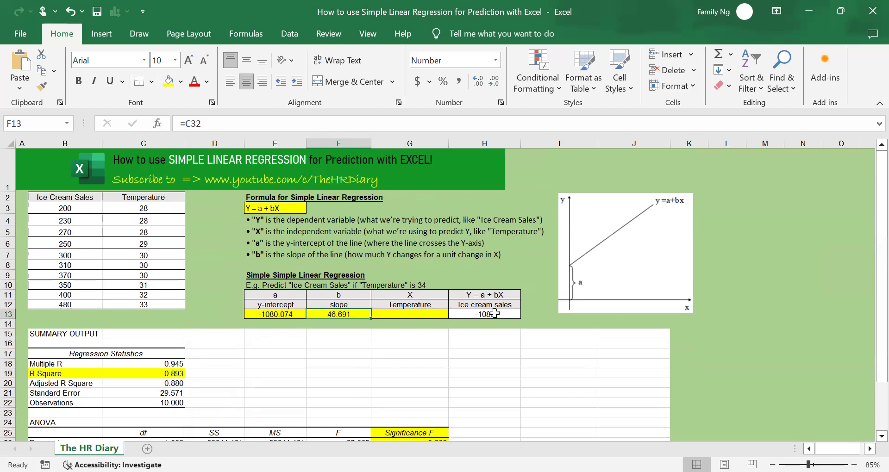
left_click(484, 324)
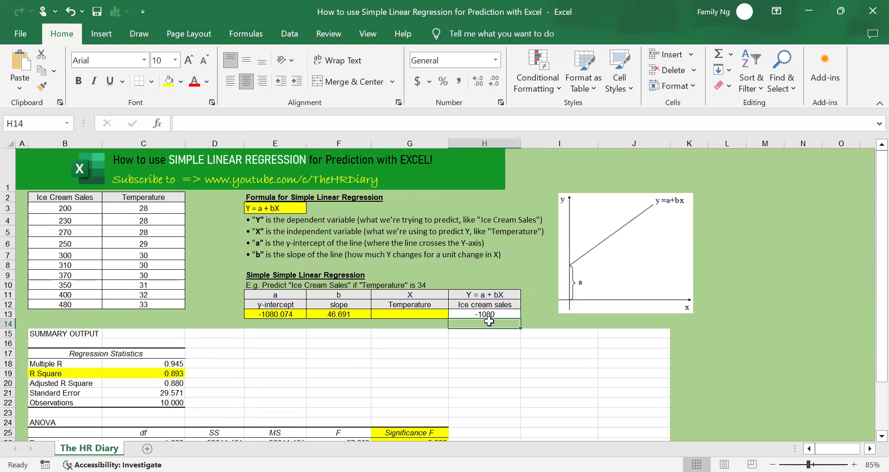
left_click(338, 208)
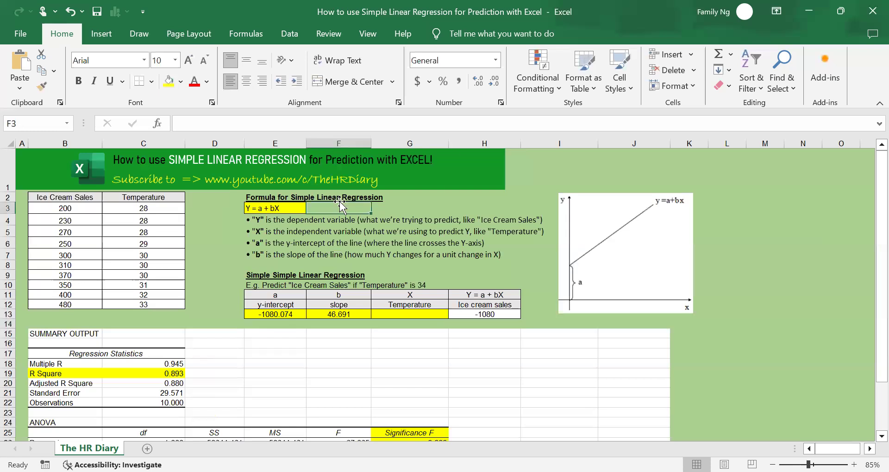
- Enter the text '=-1080.074+46.691*Temperature in F3 beside Y = a + bX
type("'=")
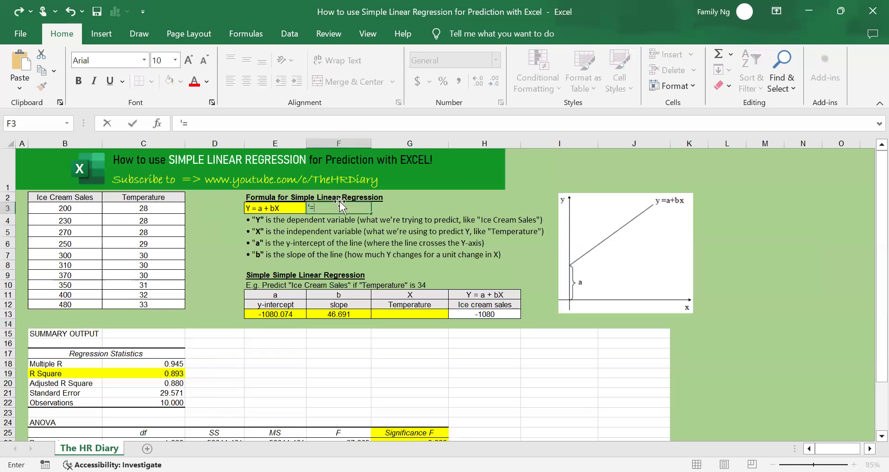
mouse_move(279, 334)
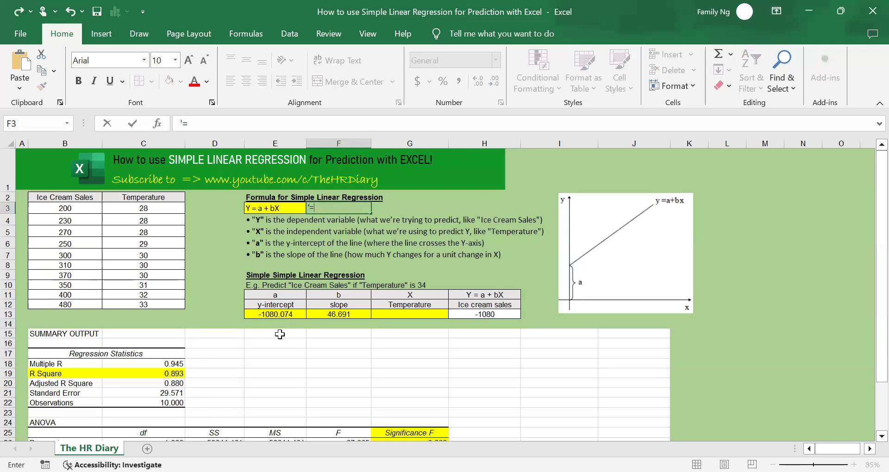
type("-")
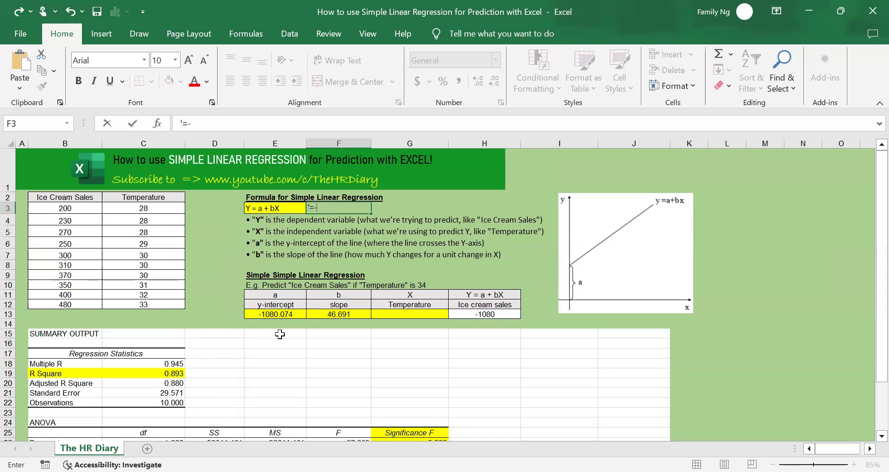
type("-1080")
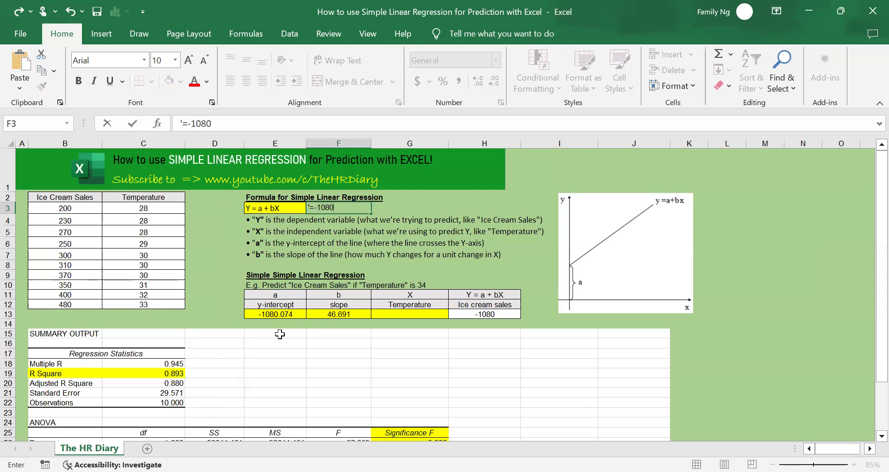
type(".07")
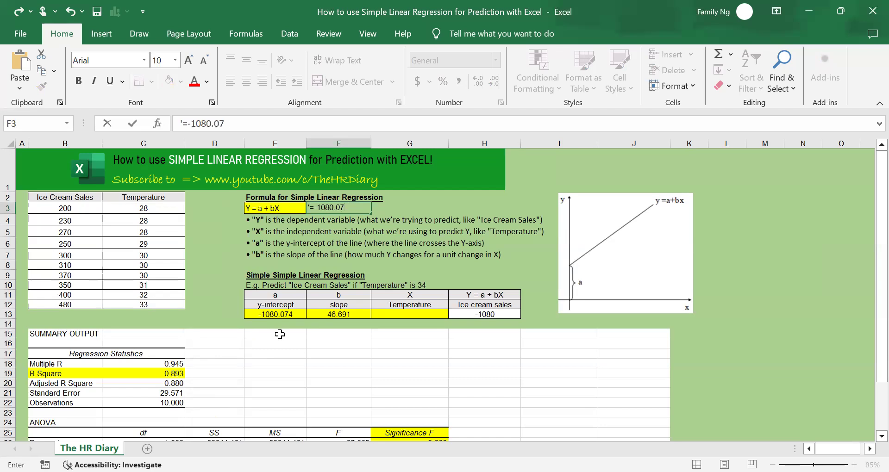
type("4")
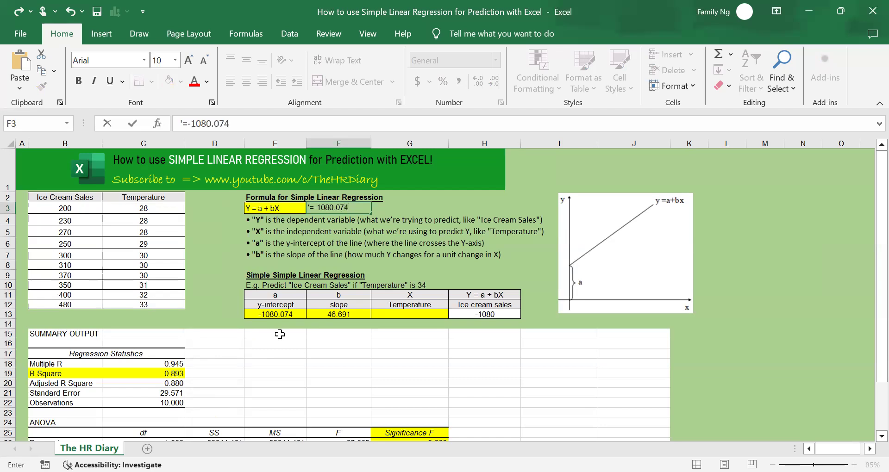
type("+")
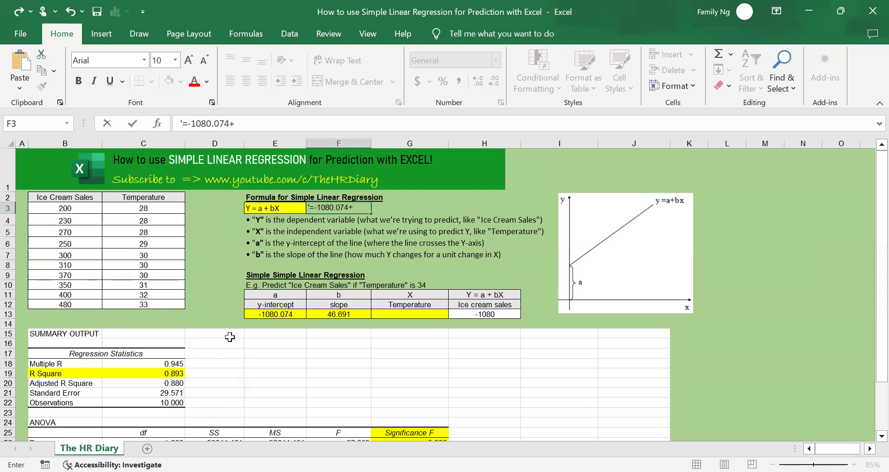
type("4")
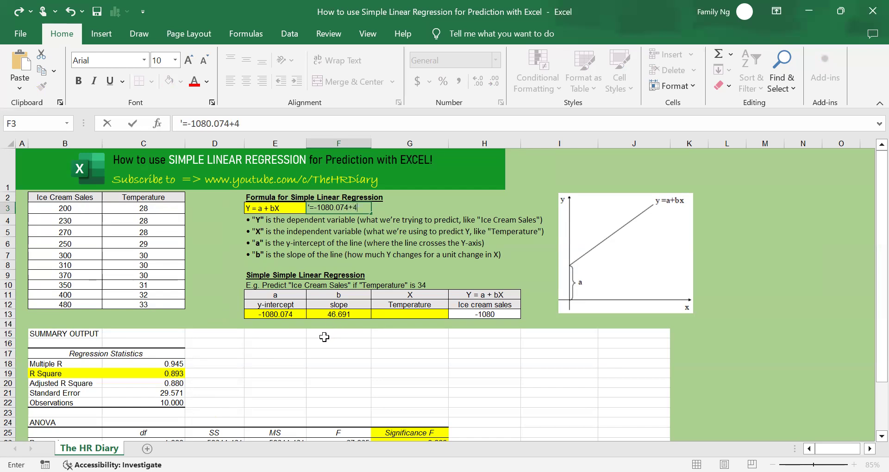
type("6.691")
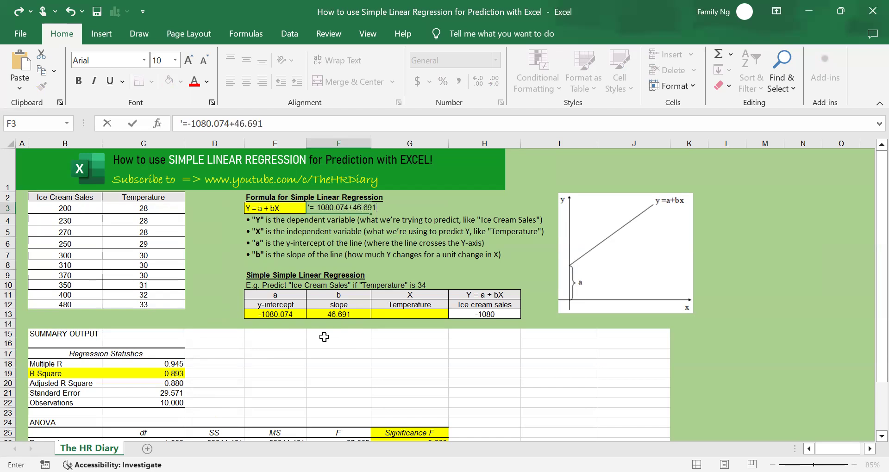
type("*")
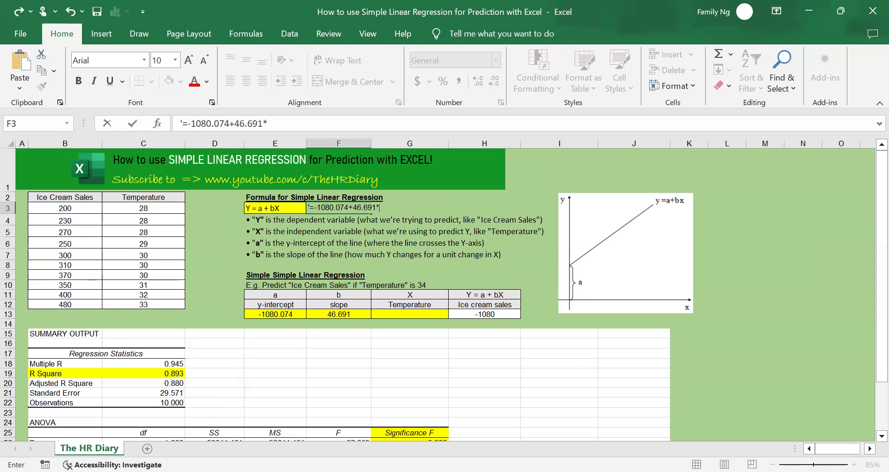
type("Temp")
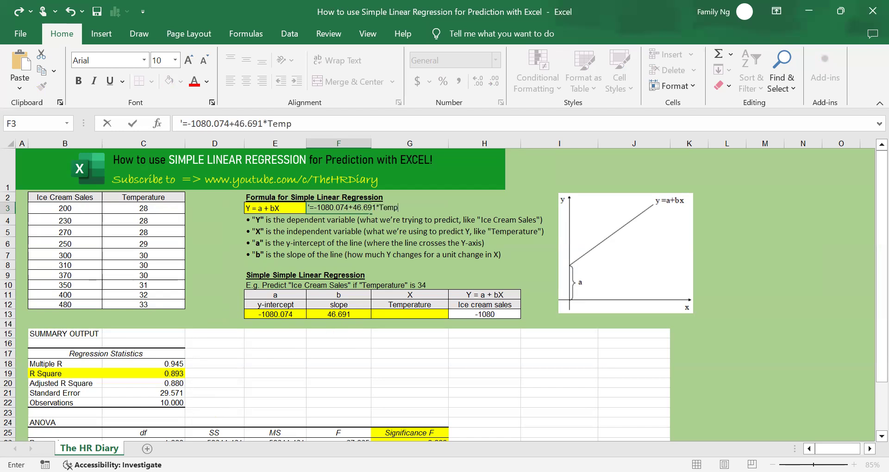
type("erature")
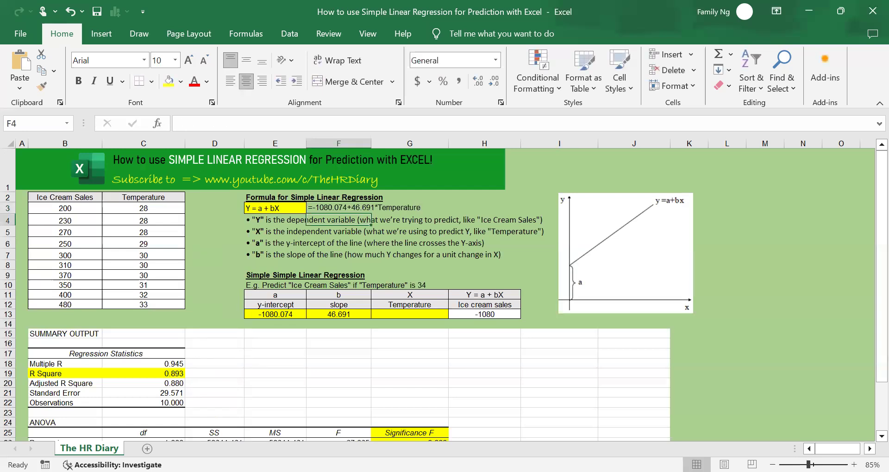
mouse_move(399, 200)
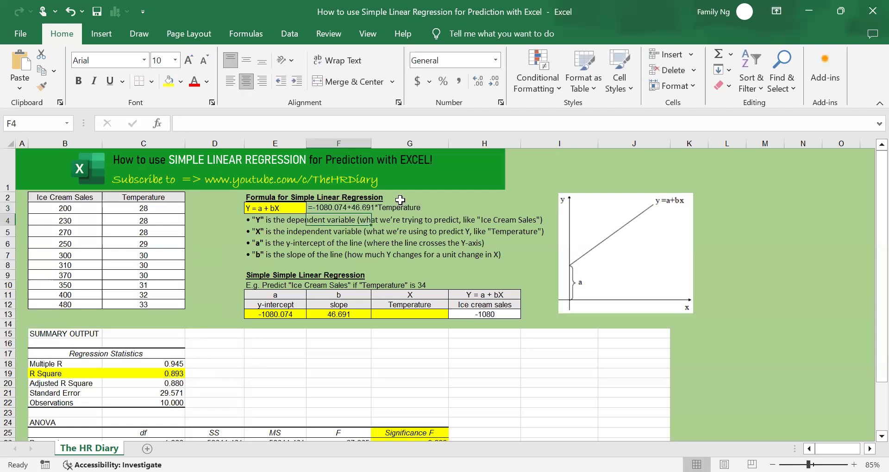
left_click(181, 81)
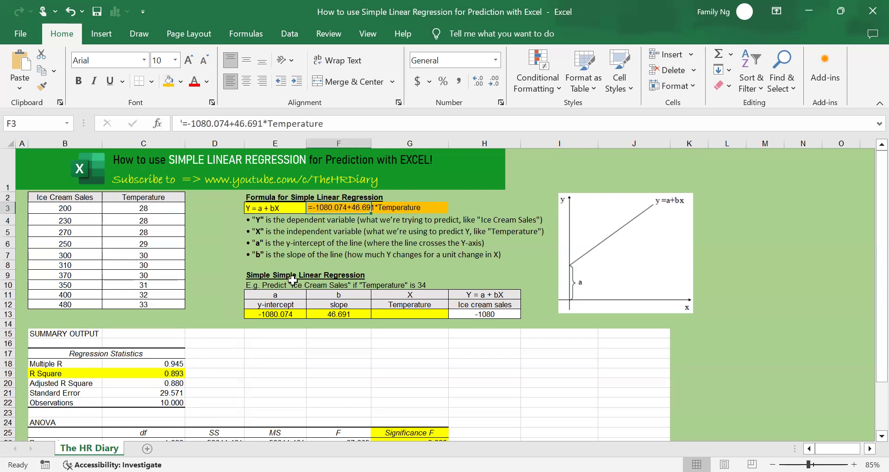
mouse_move(422, 187)
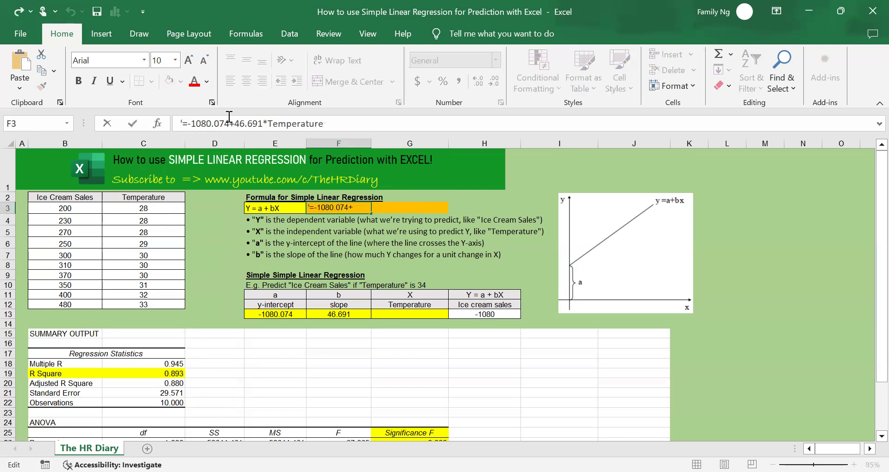
- Reword the equation text to 'Ice Cream Sales = -1080.074+46.691*Temperature'
type("Increa")
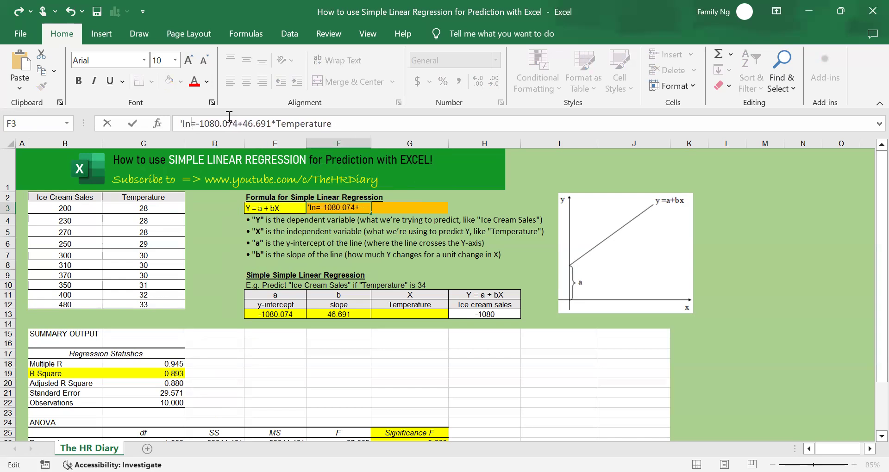
type("Ice Cream Sales")
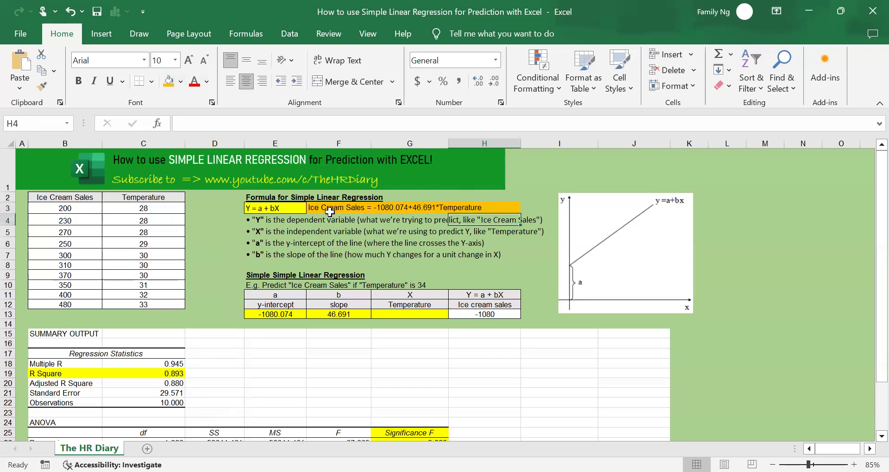
left_click(339, 207)
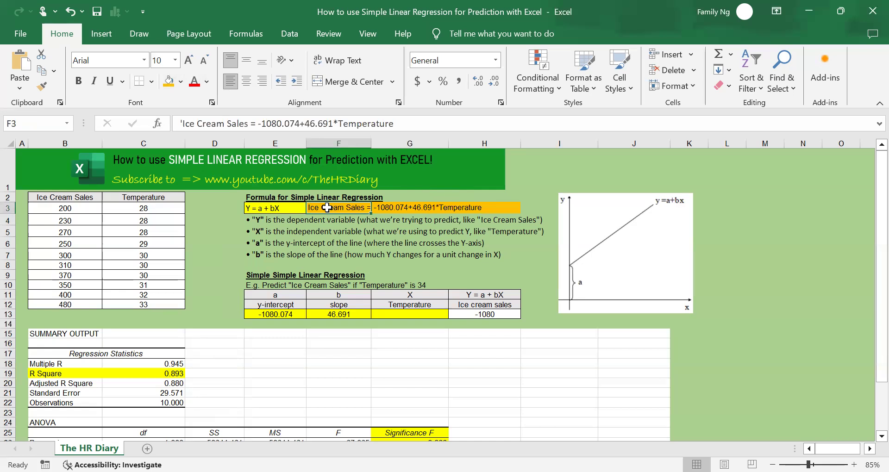
left_click(483, 314)
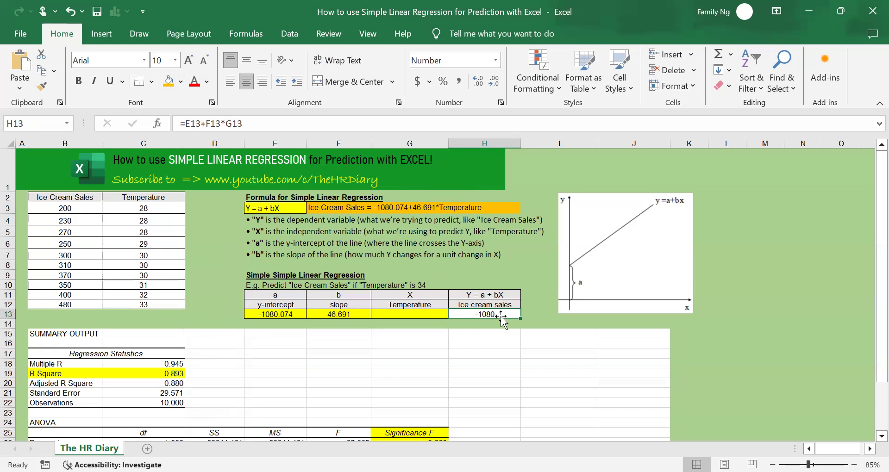
mouse_move(275, 346)
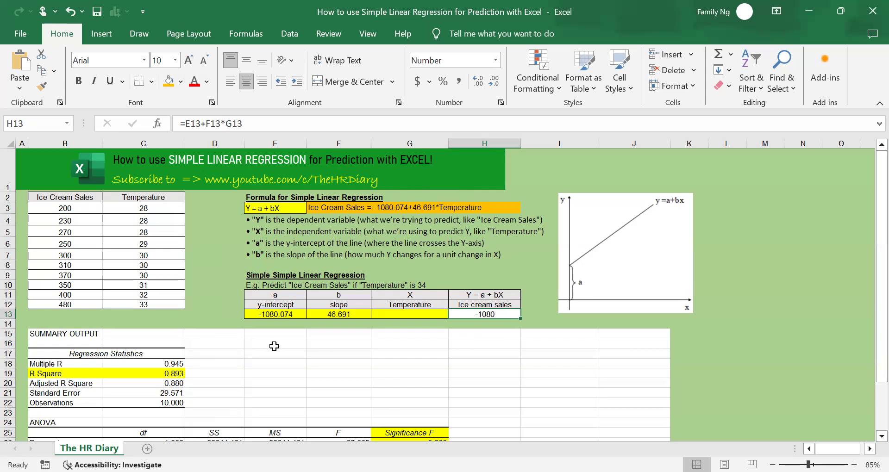
mouse_move(316, 319)
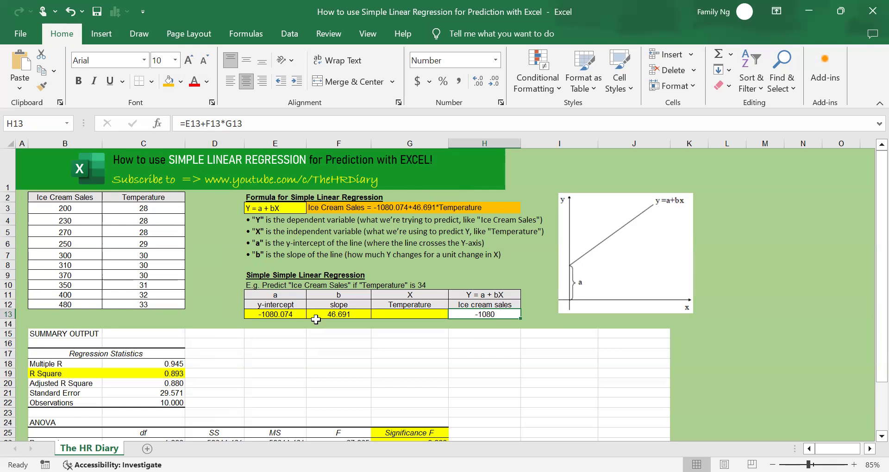
mouse_move(422, 316)
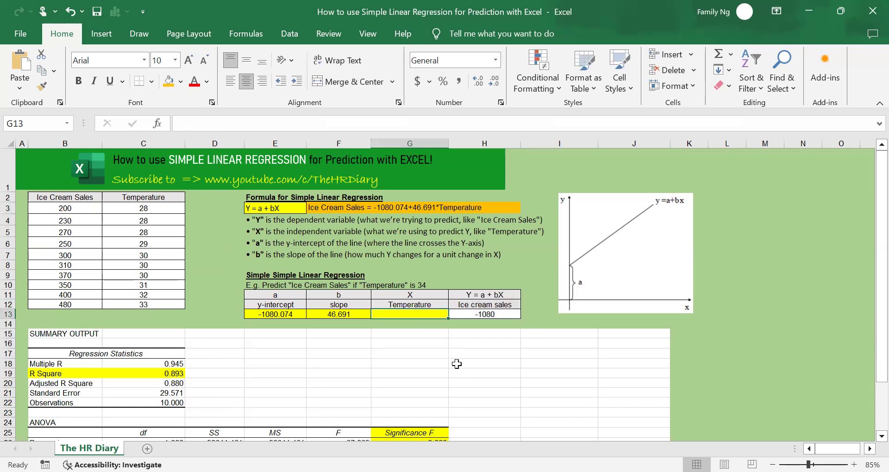
- Enter temperature 34 in G13 and confirm predicted sales of 507
type("34")
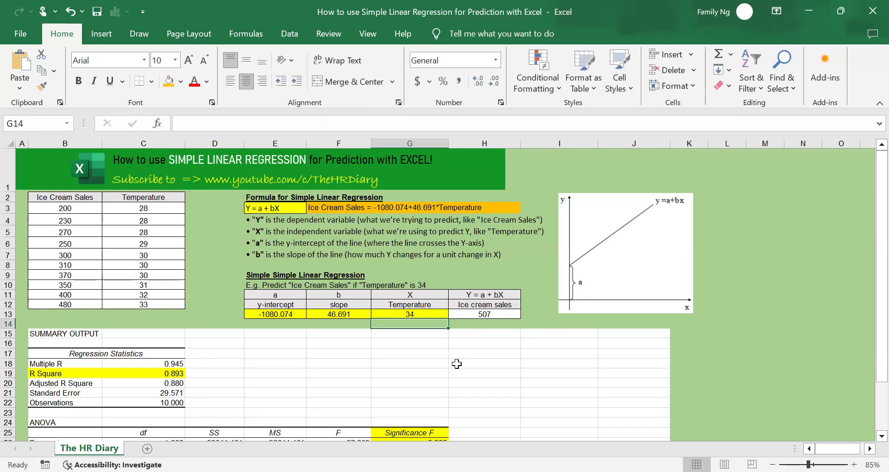
left_click(484, 314)
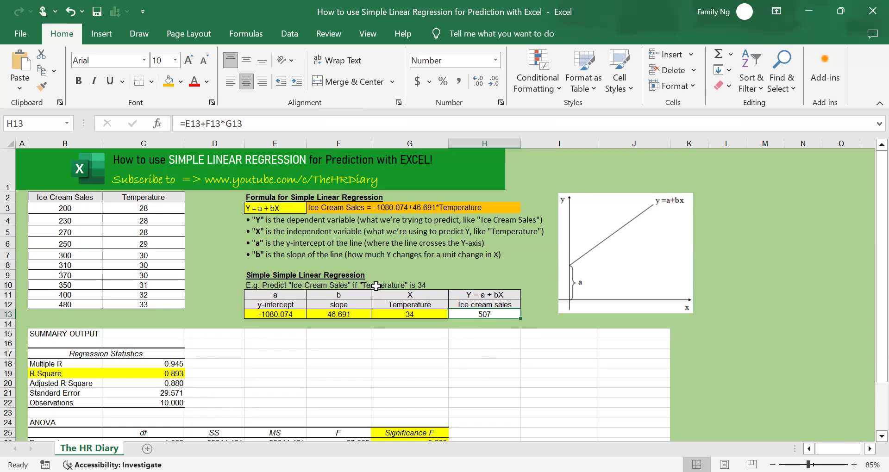
mouse_move(424, 315)
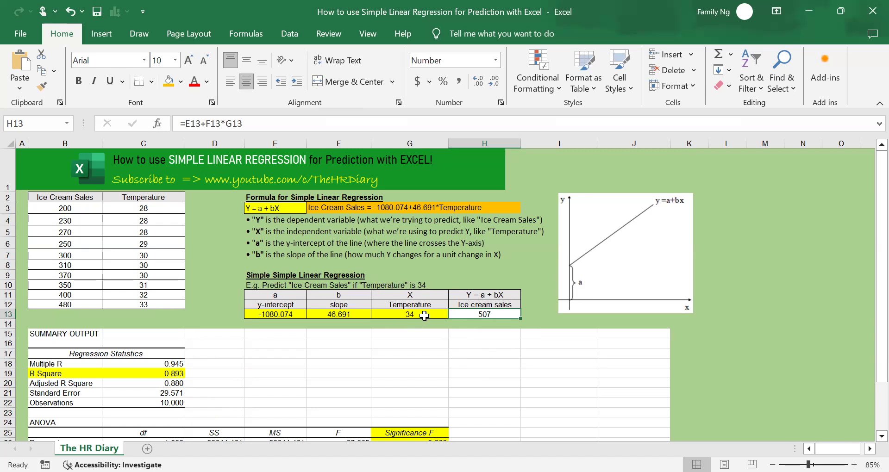
mouse_move(515, 314)
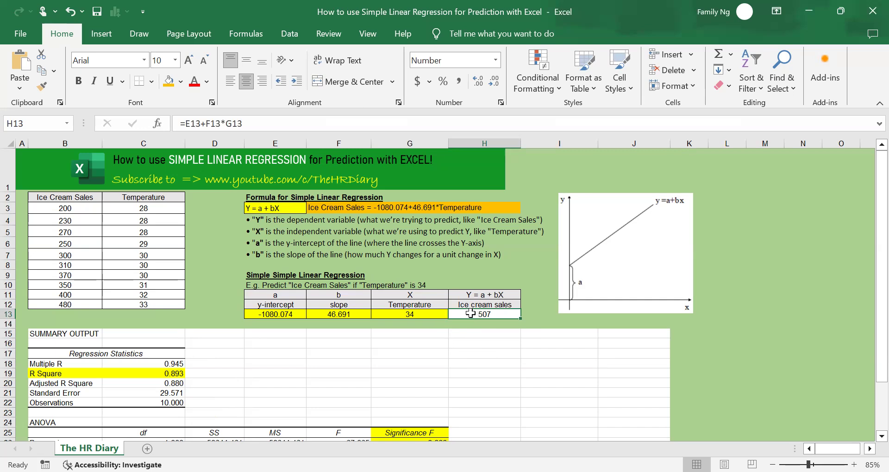
- Change the prediction temperature to 40, updating predicted sales to 788
left_click(409, 314)
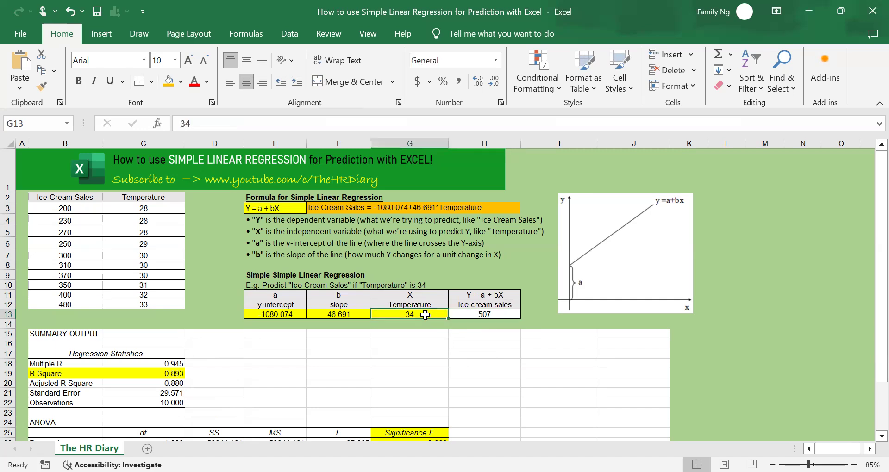
type("40")
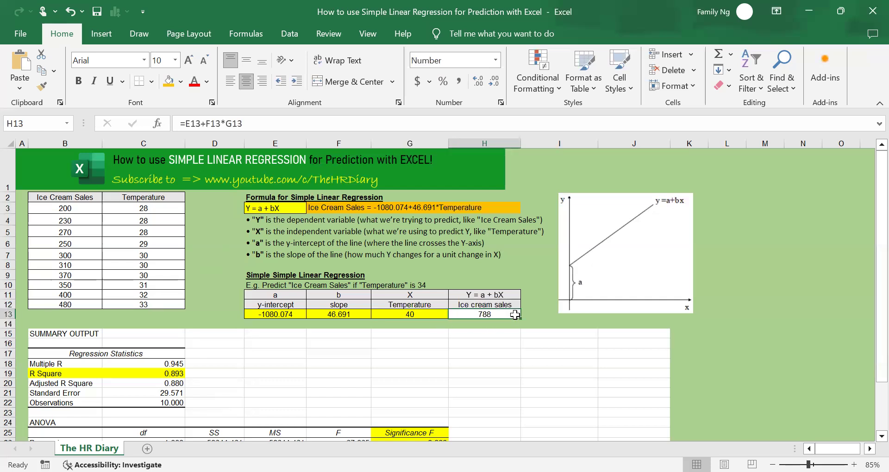
mouse_move(518, 326)
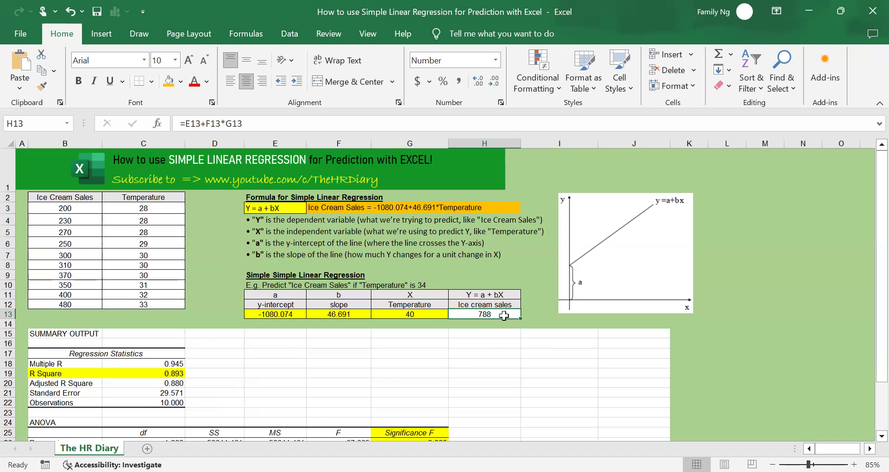
mouse_move(348, 212)
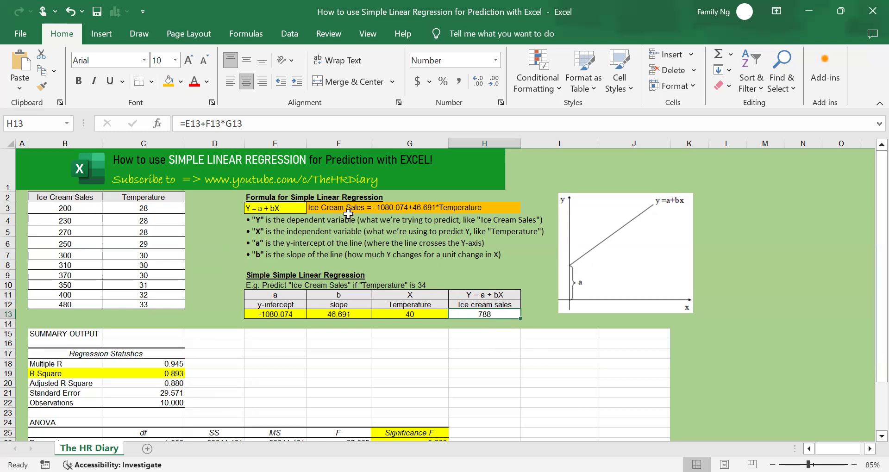
mouse_move(416, 218)
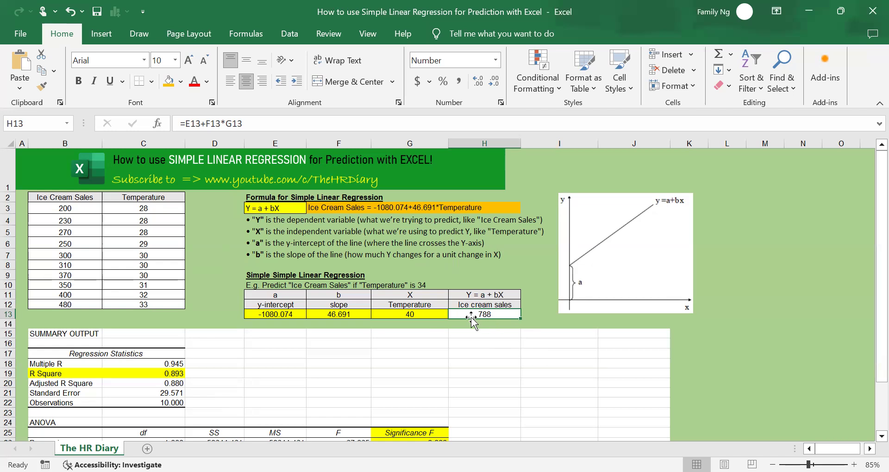
mouse_move(283, 318)
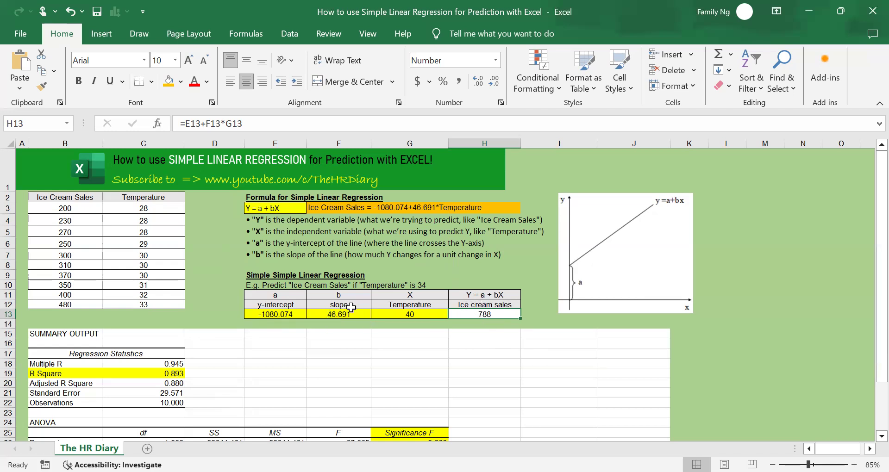
mouse_move(425, 319)
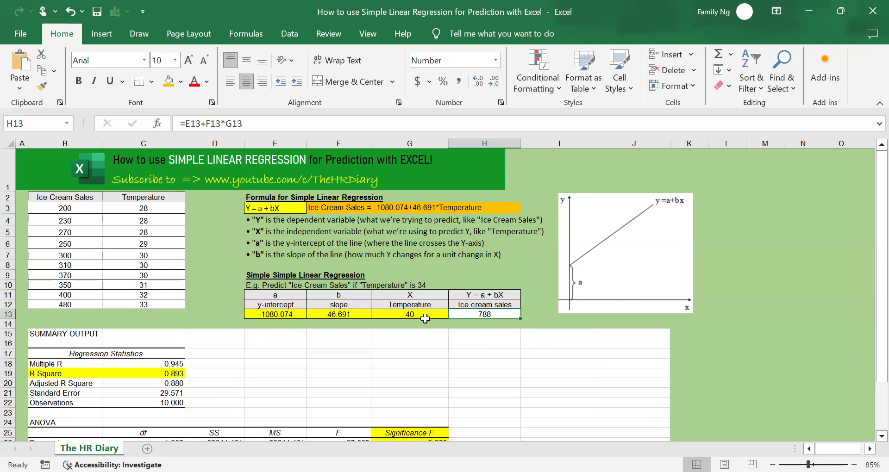
left_click(558, 324)
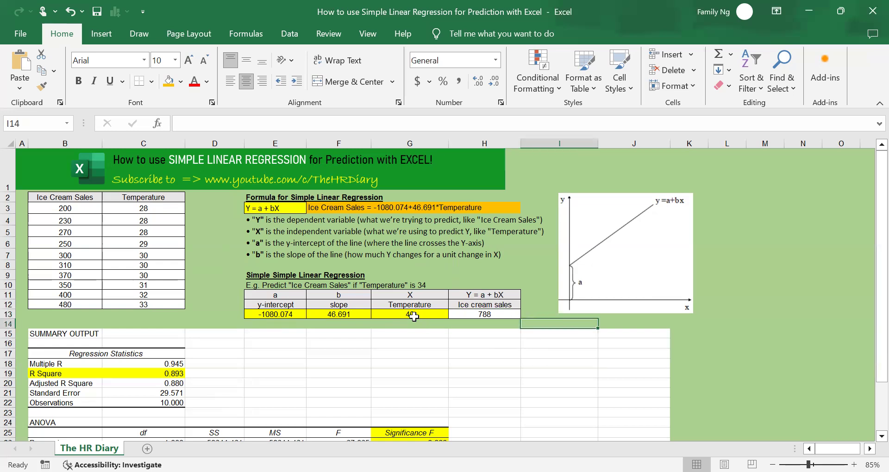
- Check the intercept -1080.074 and Temperature coefficient cells in the regression output
scroll("down", 3)
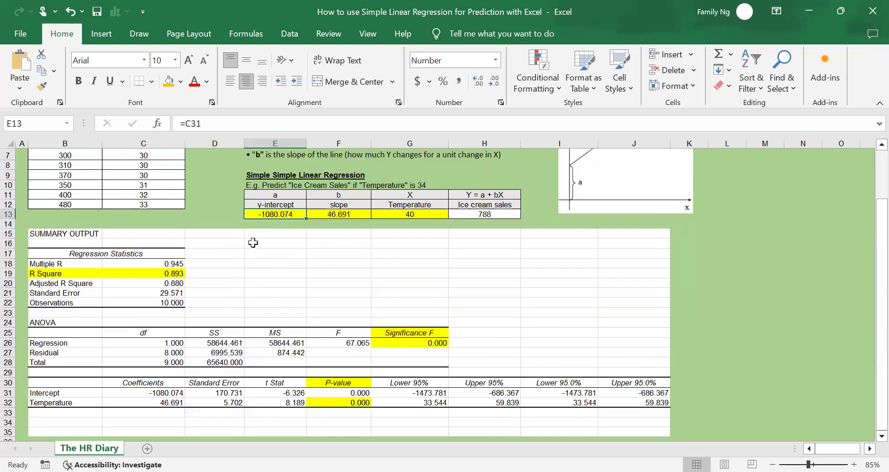
mouse_move(193, 94)
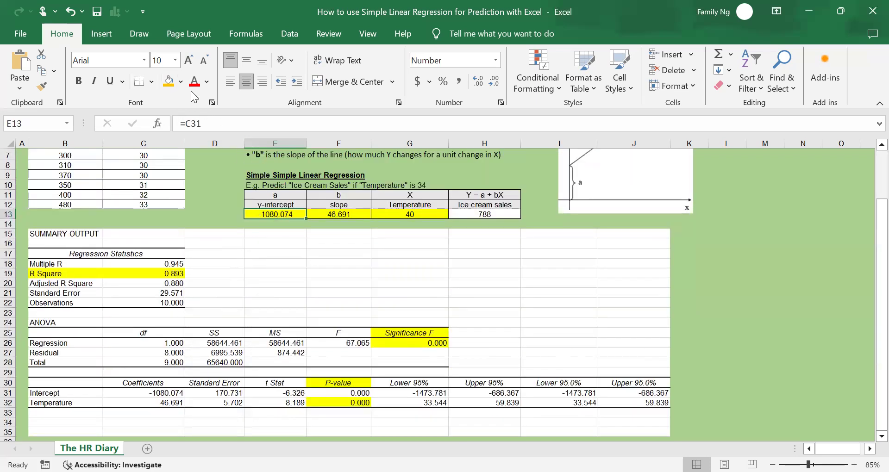
left_click(143, 393)
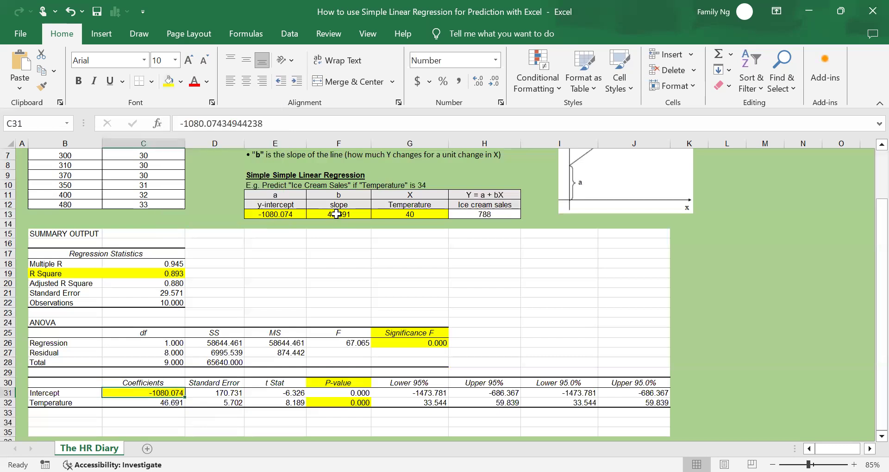
left_click(143, 403)
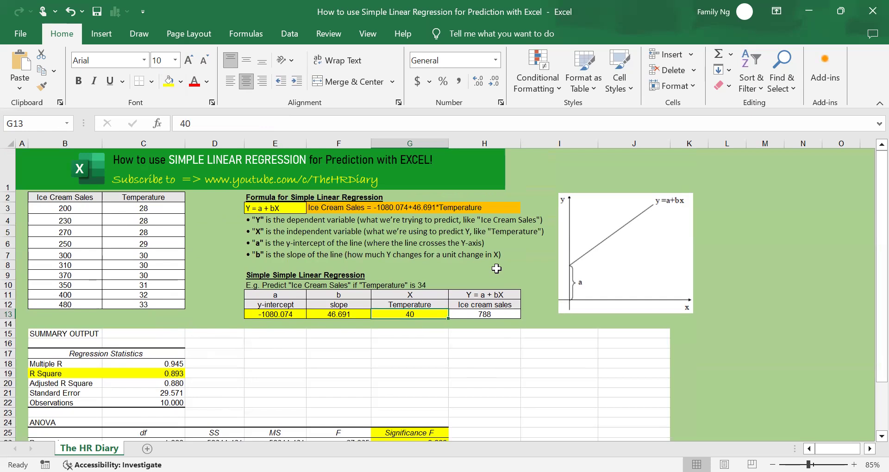
mouse_move(495, 271)
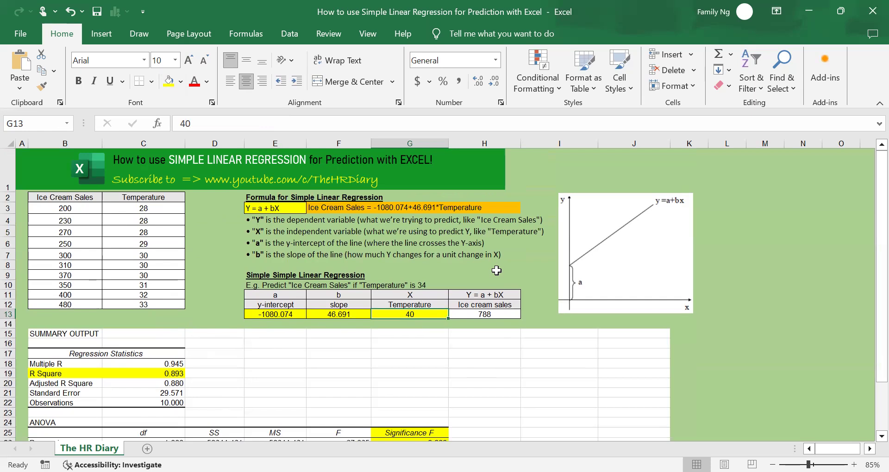